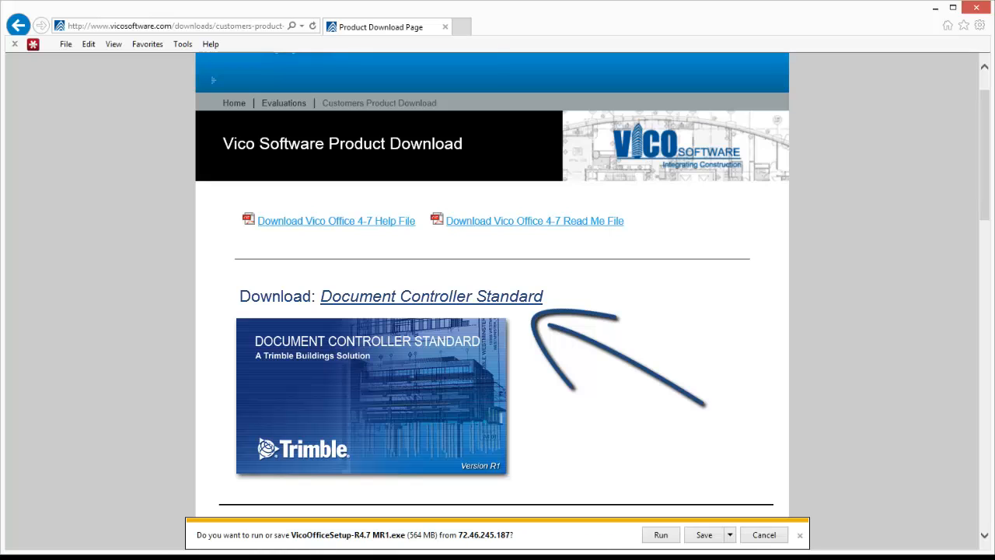
# Save the VicoOfficeSetup-R4.7 MR1.exe download with Save as to a chosen folder
pyautogui.click(726, 535)
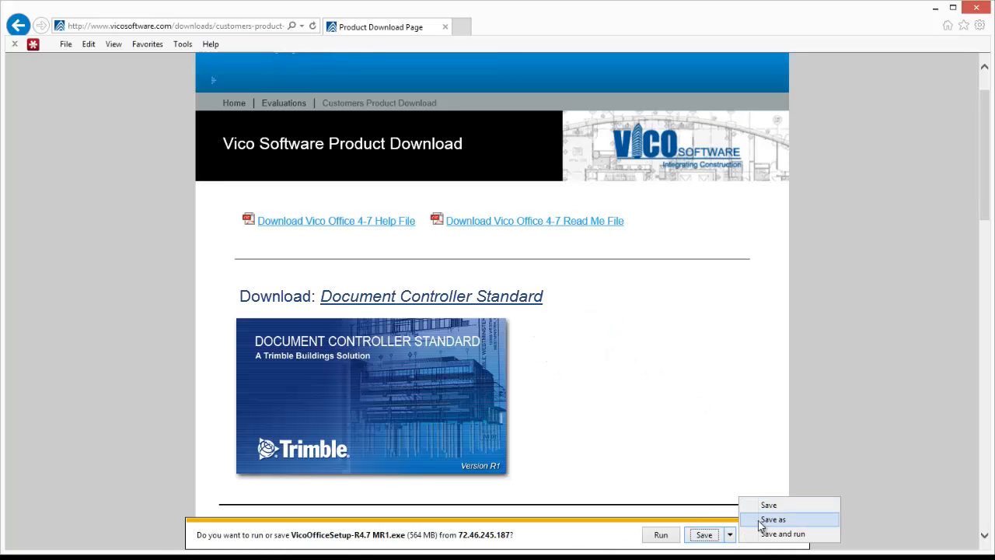
pyautogui.click(773, 518)
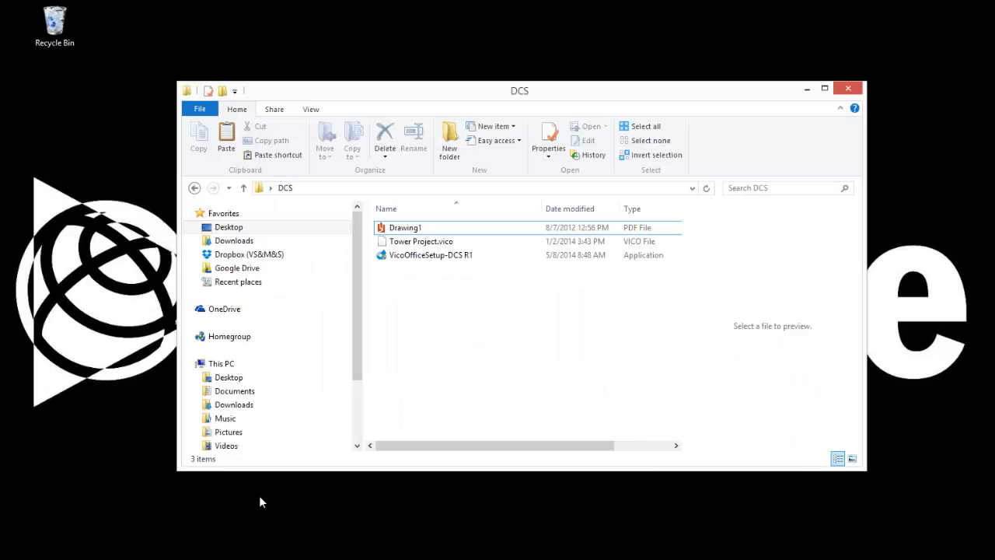
# Start the VicoOfficeSetup-DCS R1 installer from the DCS folder
pyautogui.click(431, 255)
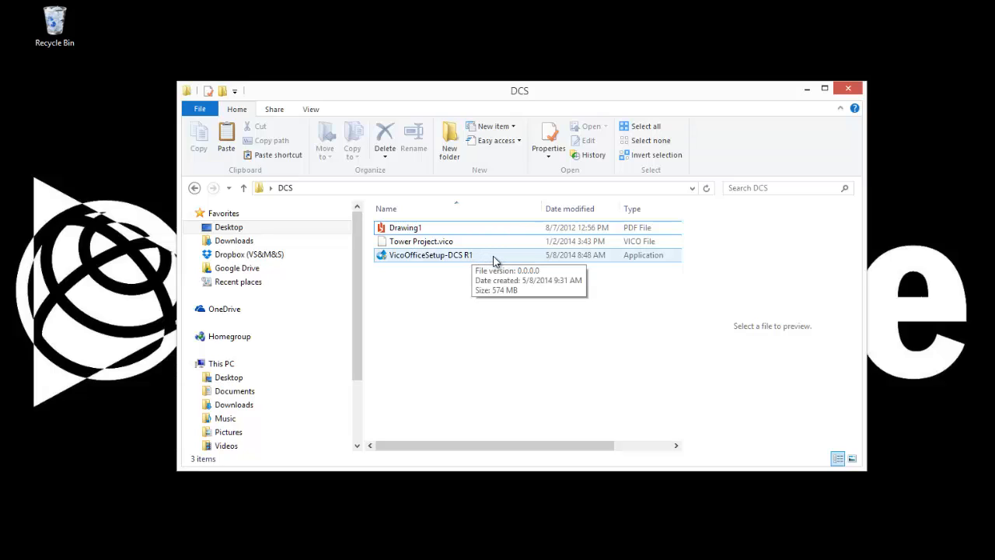
pyautogui.moveTo(495, 261)
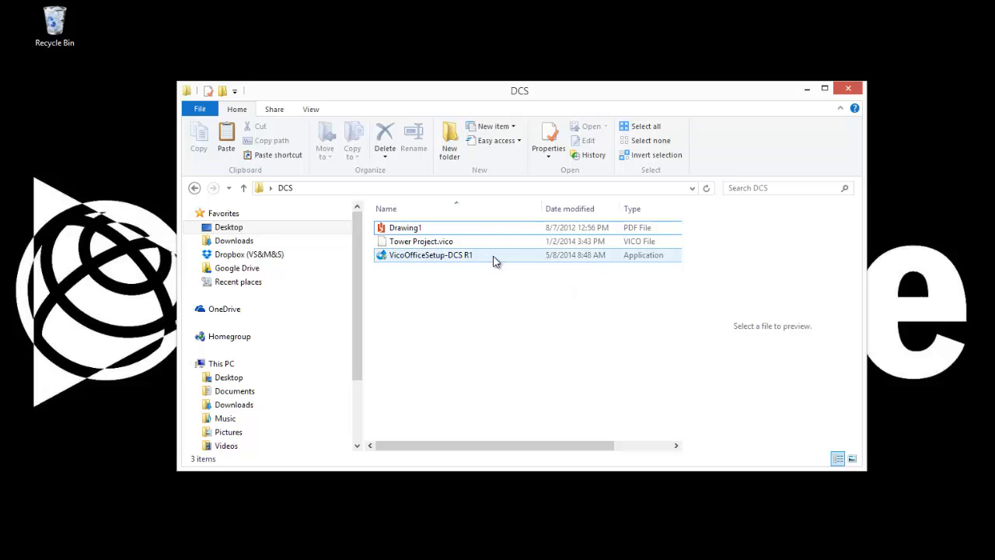
pyautogui.doubleClick(431, 255)
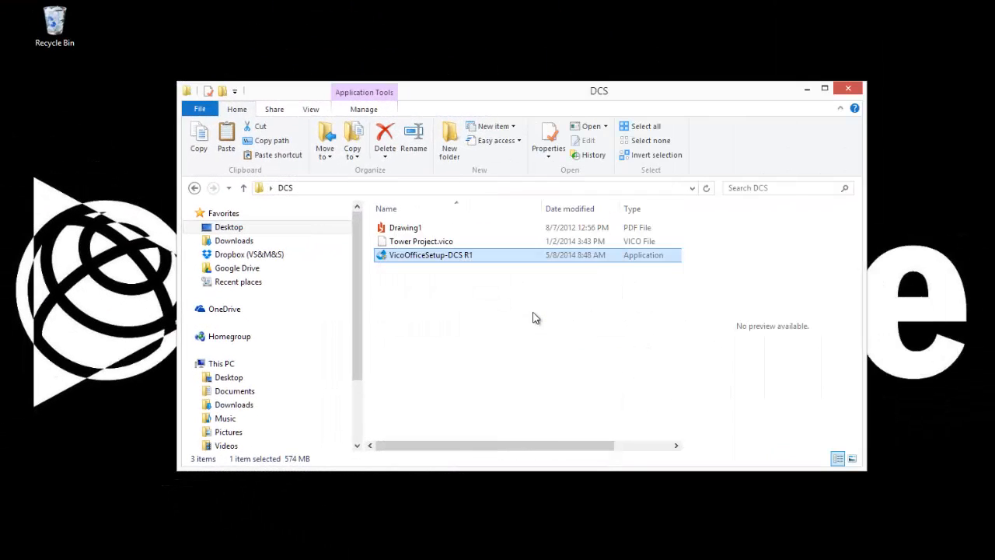
pyautogui.doubleClick(430, 255)
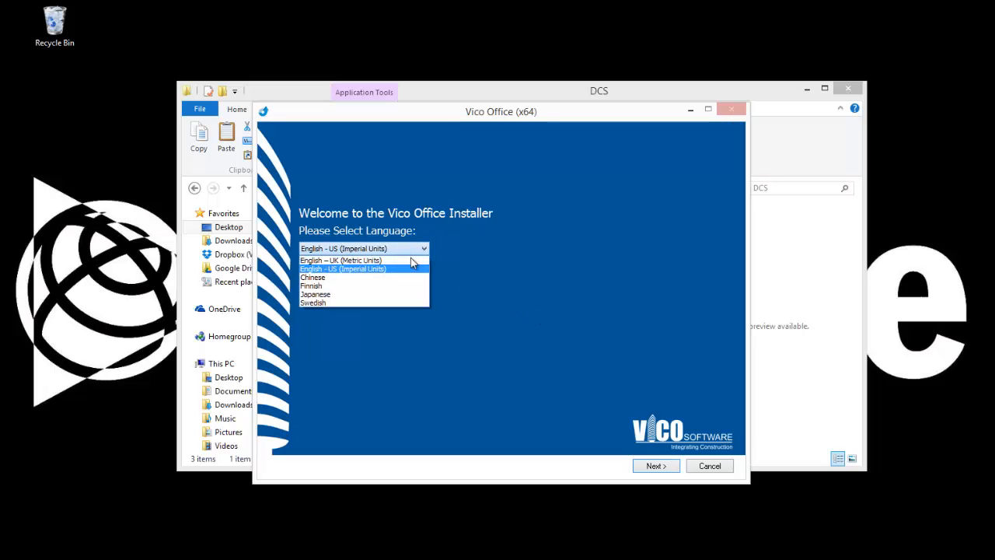
pyautogui.moveTo(413, 262)
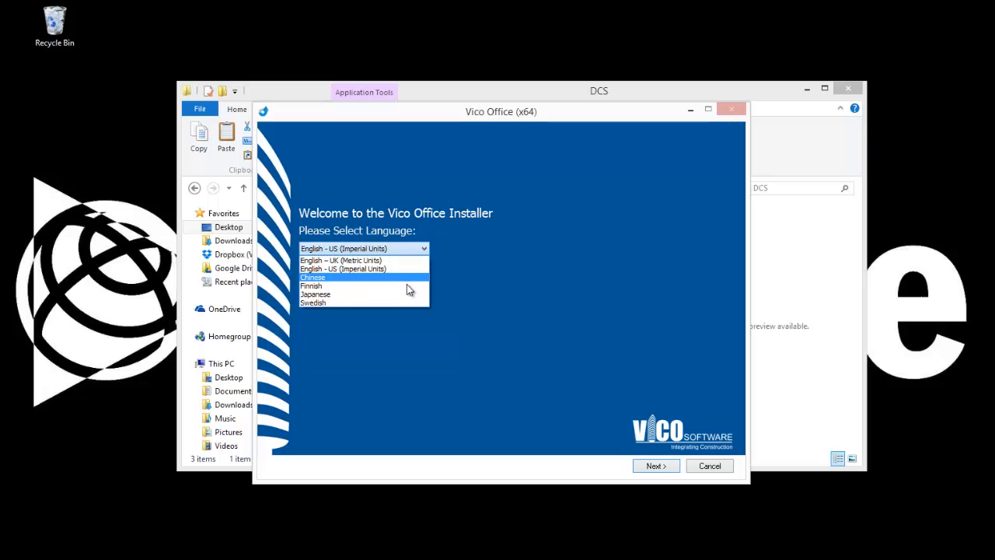
pyautogui.moveTo(406, 310)
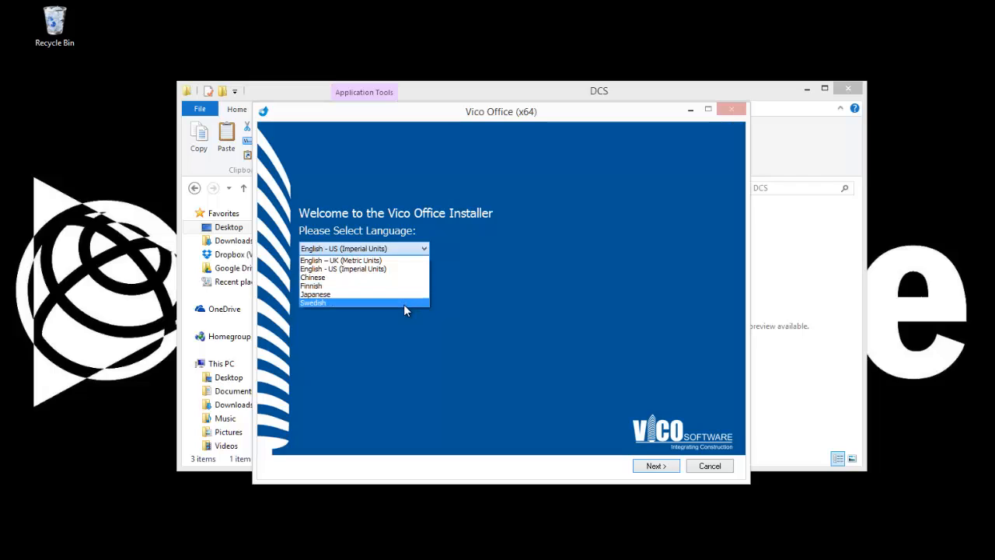
pyautogui.moveTo(394, 273)
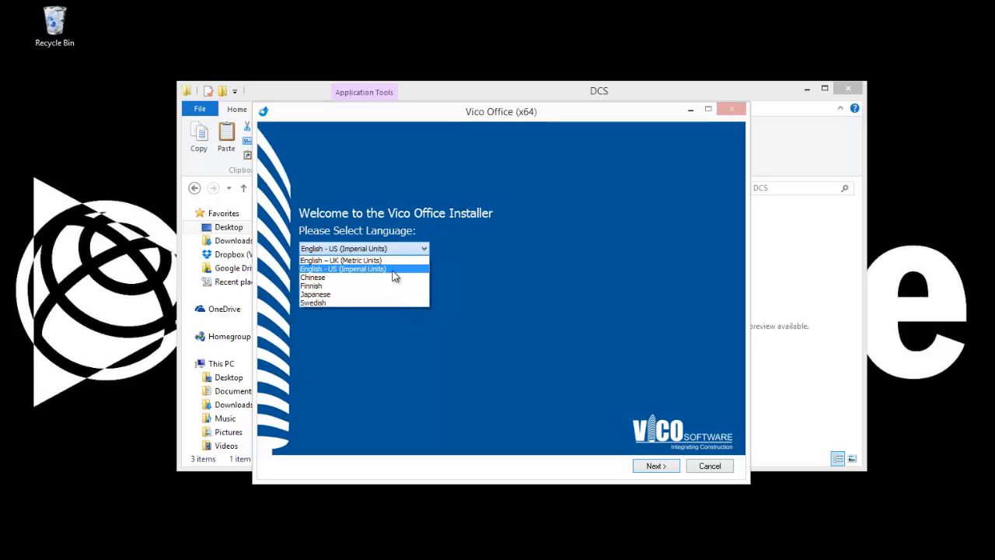
# Choose English - US (Imperial Units) as the installer language
pyautogui.click(343, 268)
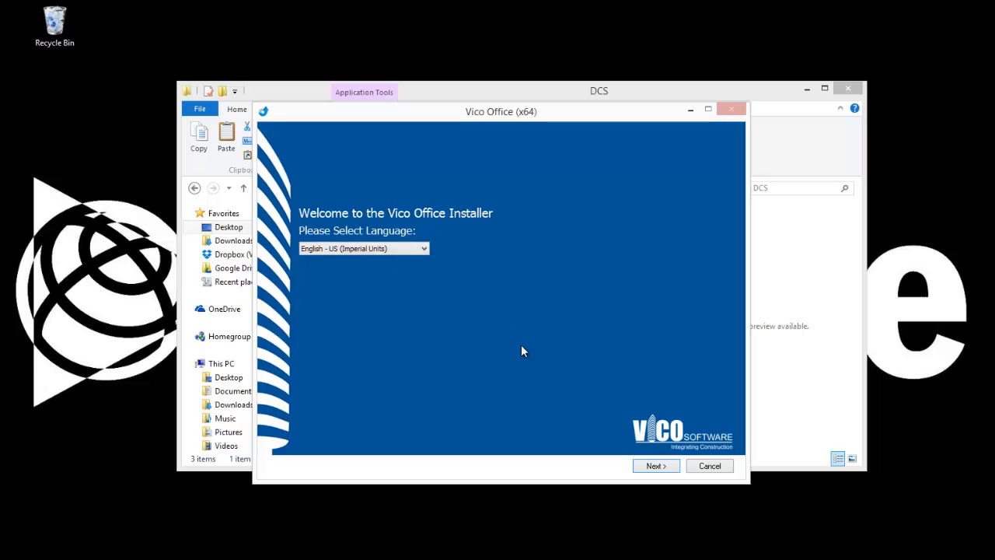
# Advance past the language screen, prerequisite check and welcome page to the license
pyautogui.click(655, 466)
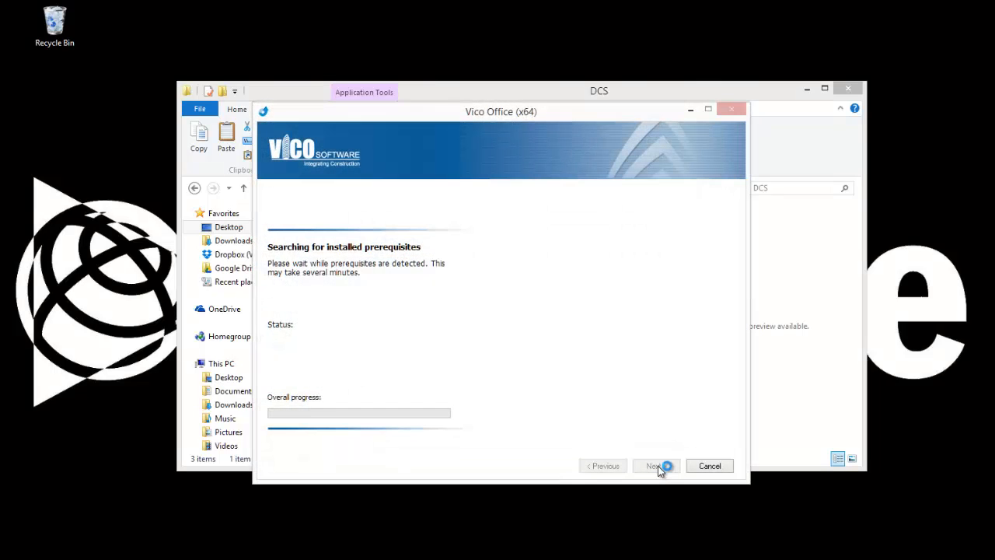
pyautogui.click(655, 466)
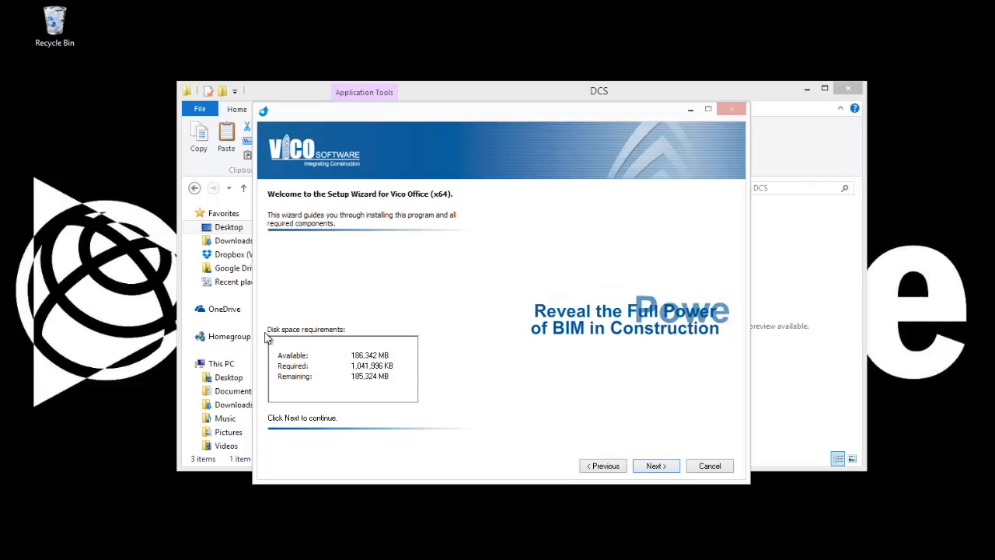
pyautogui.moveTo(381, 352)
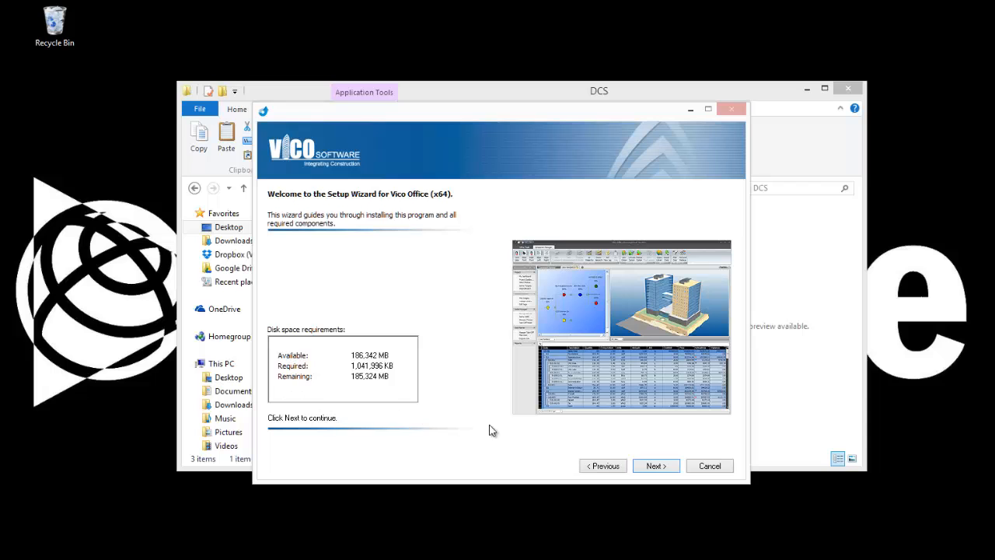
pyautogui.click(655, 466)
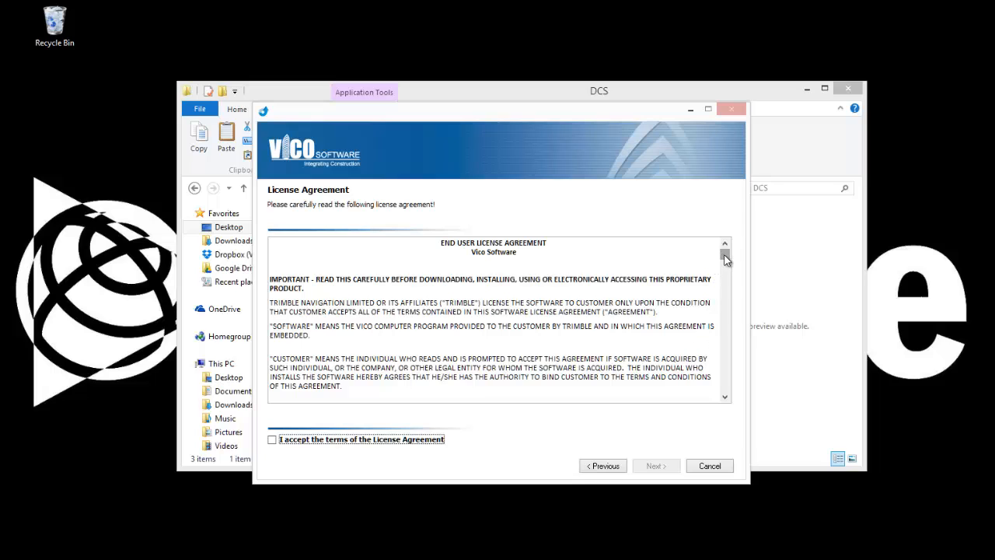
# Read the license agreement to the end and accept its terms
pyautogui.scroll(-3)
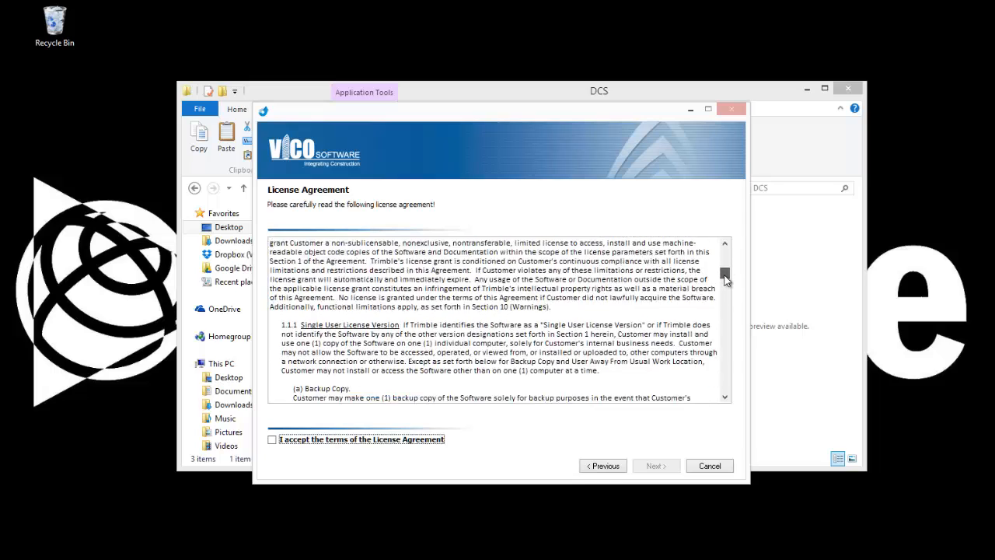
pyautogui.moveTo(723, 278); pyautogui.dragTo(723, 309)
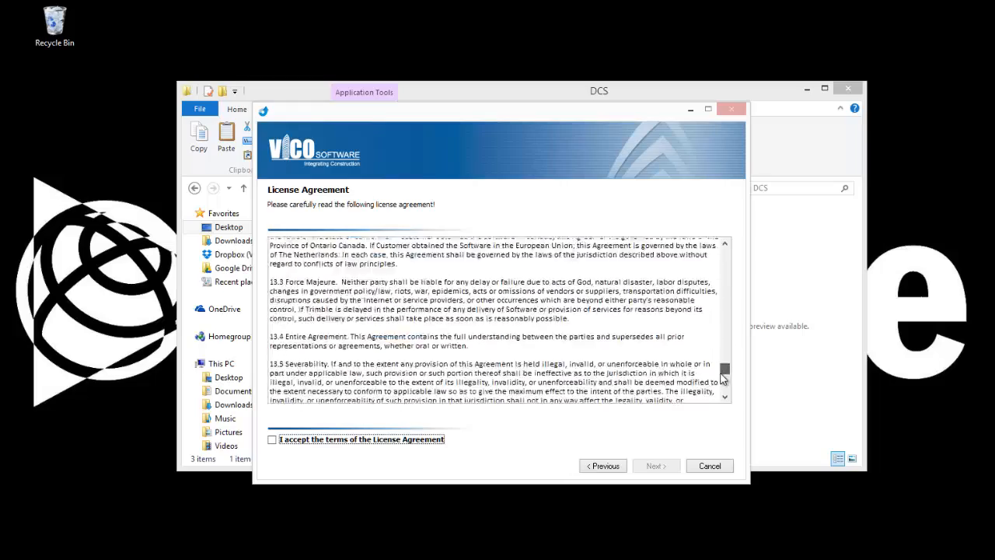
pyautogui.scroll(-3)
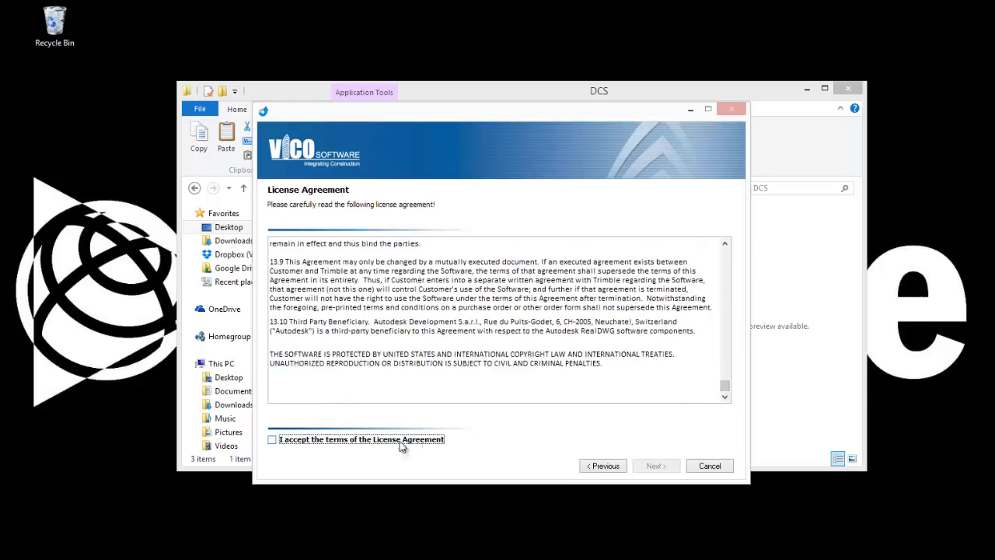
pyautogui.click(272, 439)
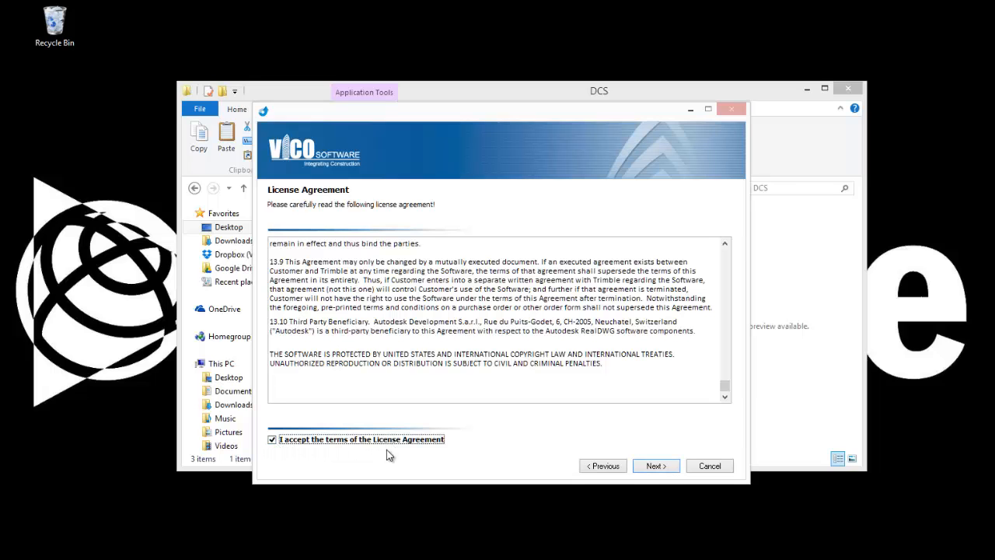
# Select Document Controller Standard and Vico Project Server, installing the server on C:\
pyautogui.click(656, 466)
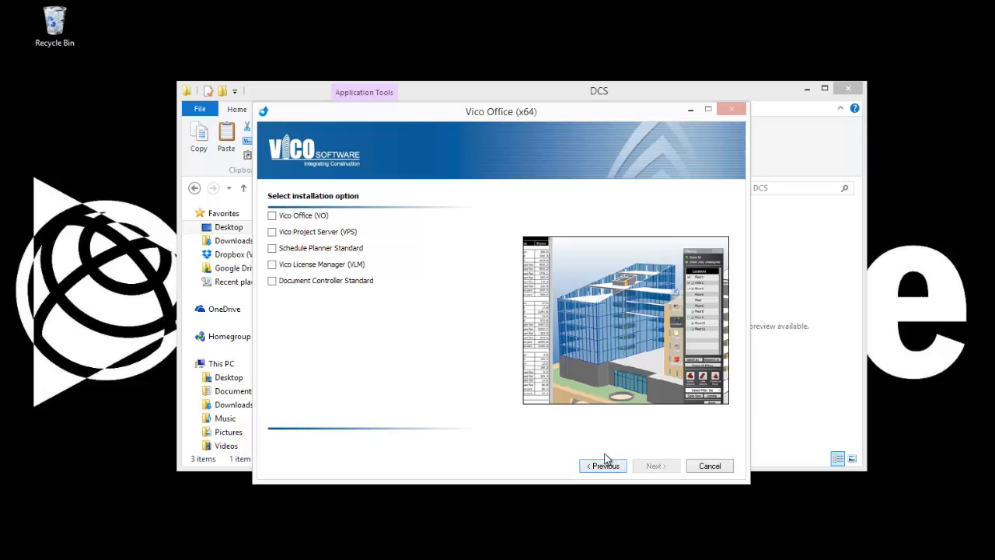
pyautogui.moveTo(522, 431)
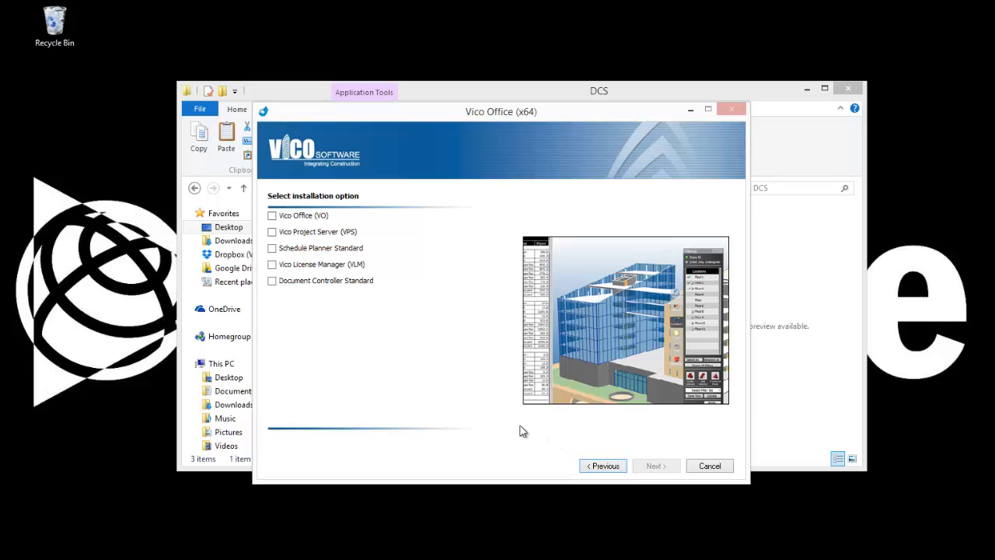
pyautogui.moveTo(501, 423)
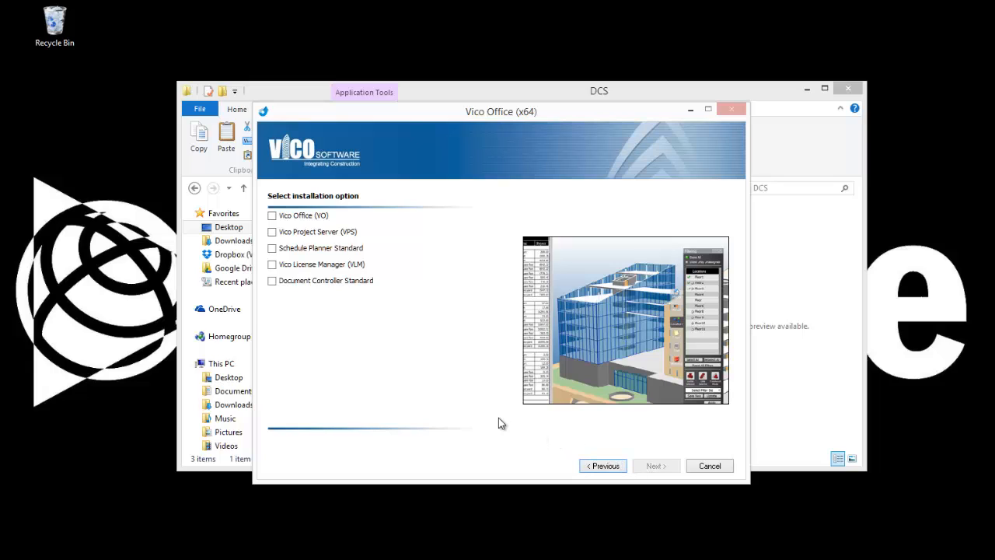
pyautogui.moveTo(358, 356)
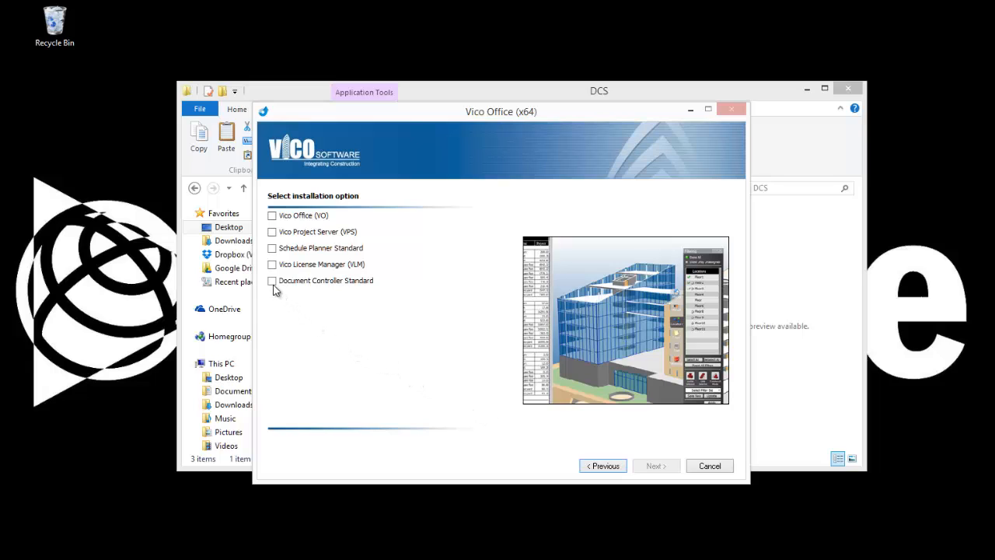
pyautogui.click(272, 280)
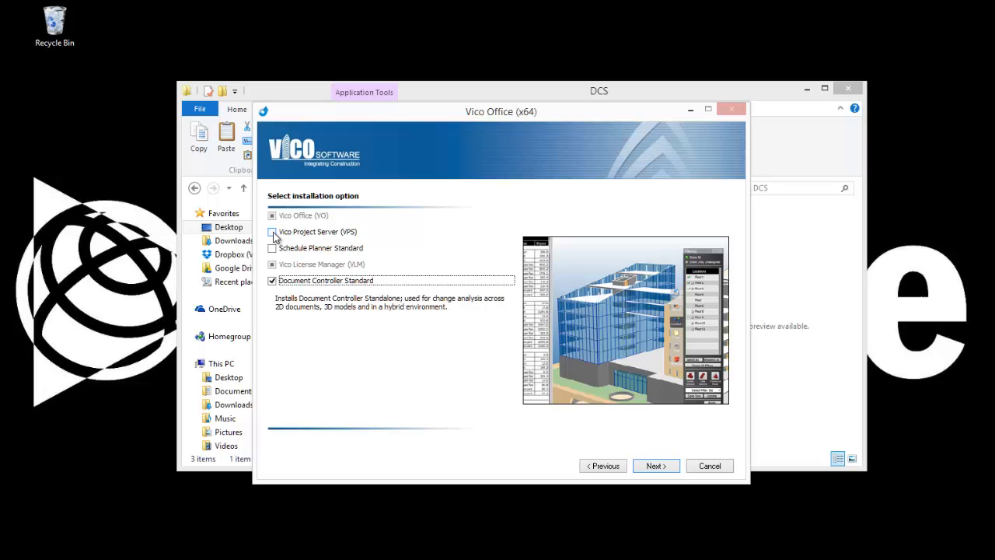
pyautogui.click(272, 232)
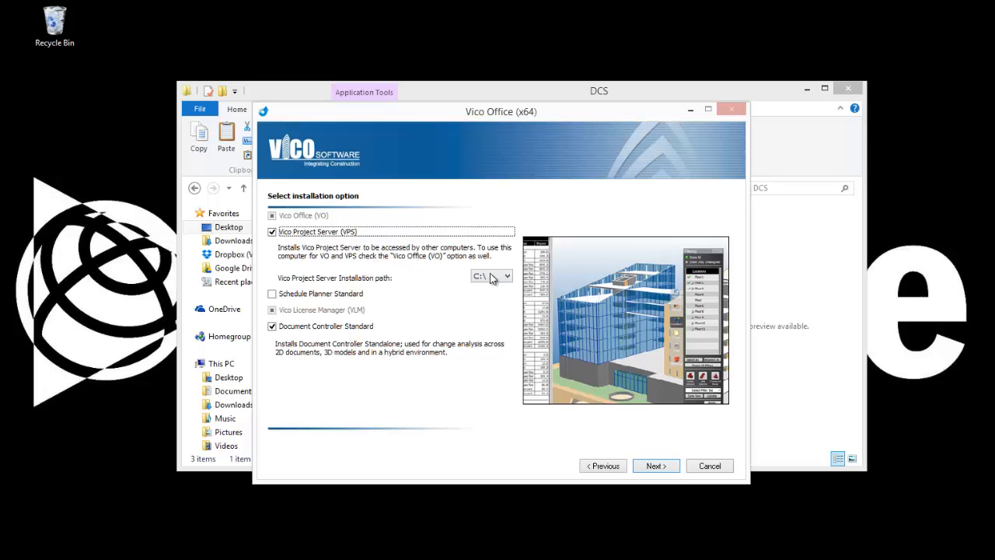
pyautogui.click(506, 276)
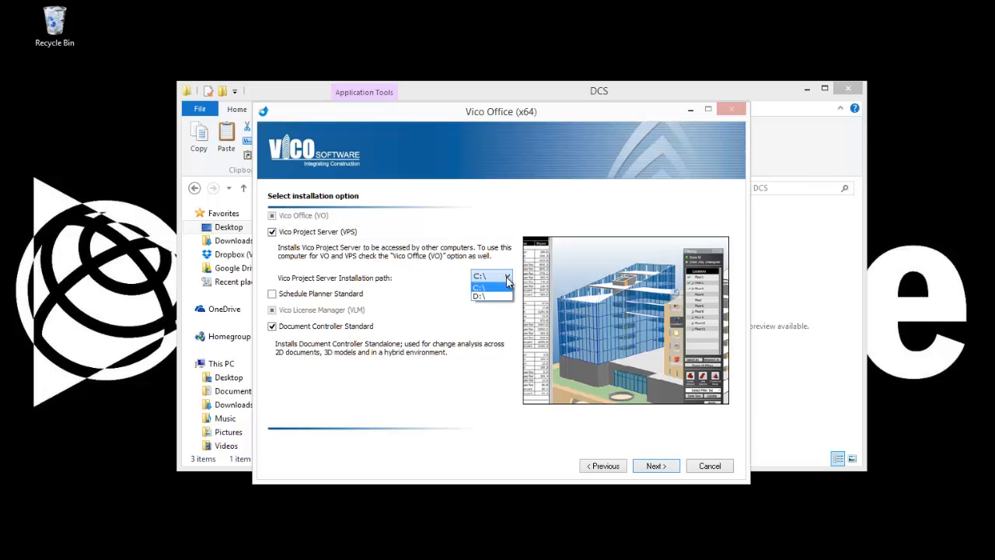
pyautogui.click(480, 286)
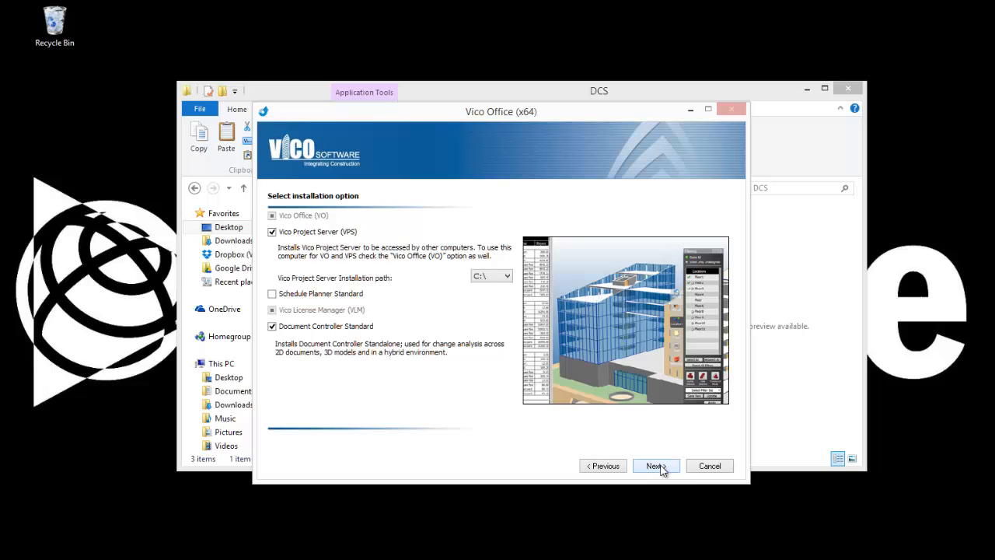
# Review the Revit Architecture 2012 and Tekla publisher features, leaving them excluded
pyautogui.click(655, 466)
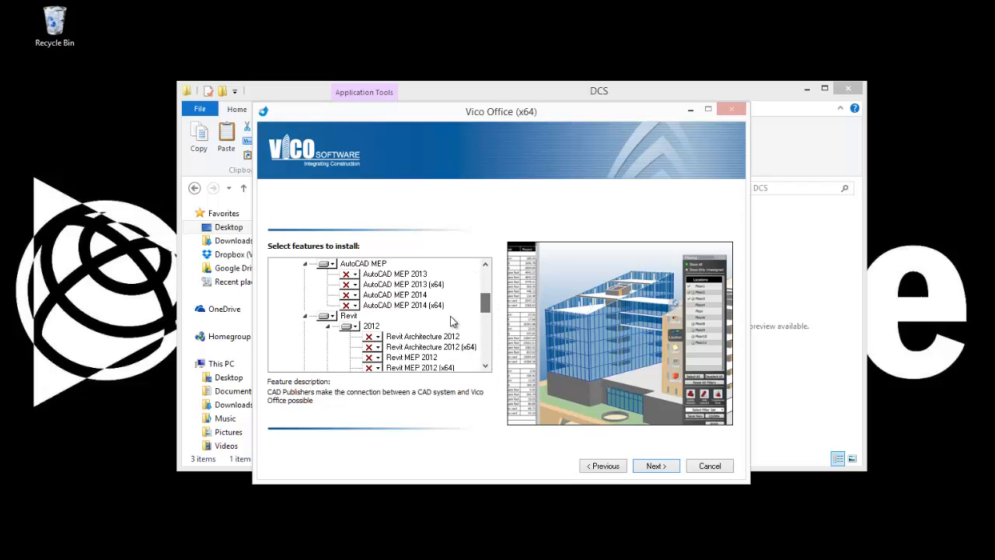
pyautogui.click(422, 336)
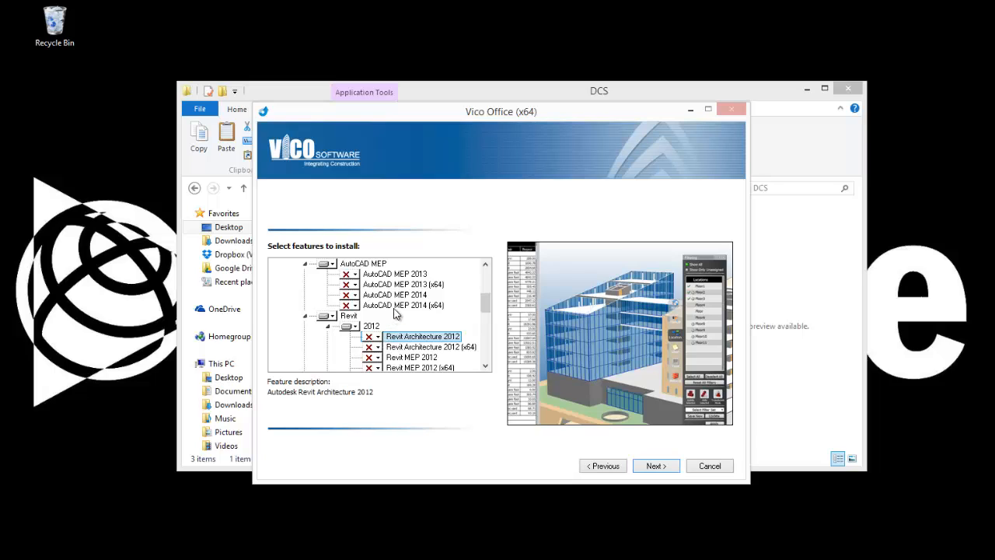
pyautogui.scroll(-3)
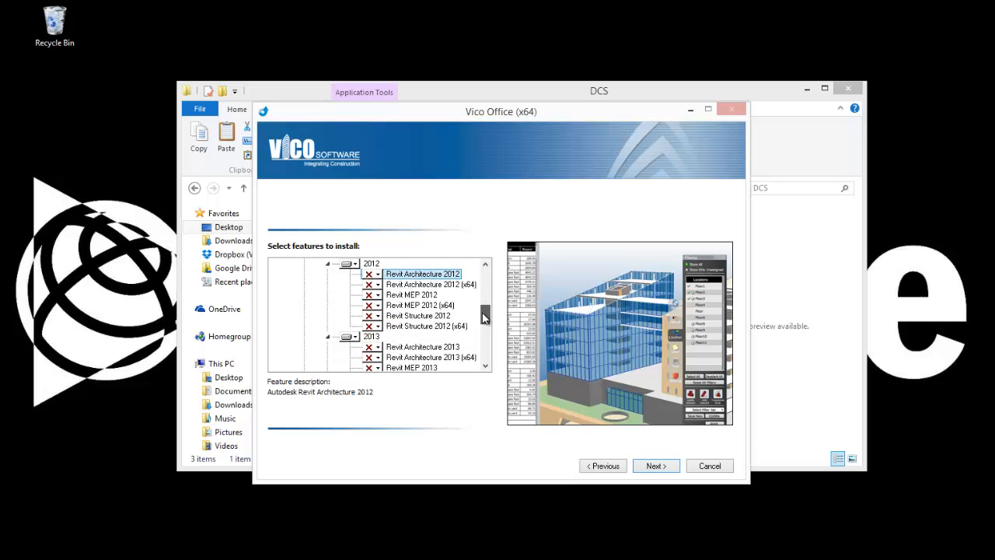
pyautogui.scroll(-3)
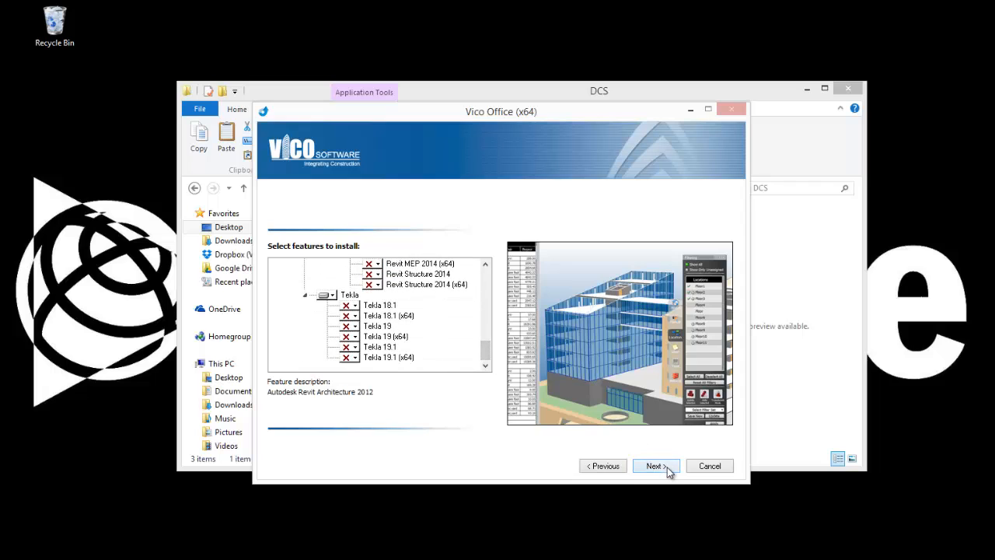
# Run the Vico Office (x64) installation until the setup complete page appears
pyautogui.click(654, 465)
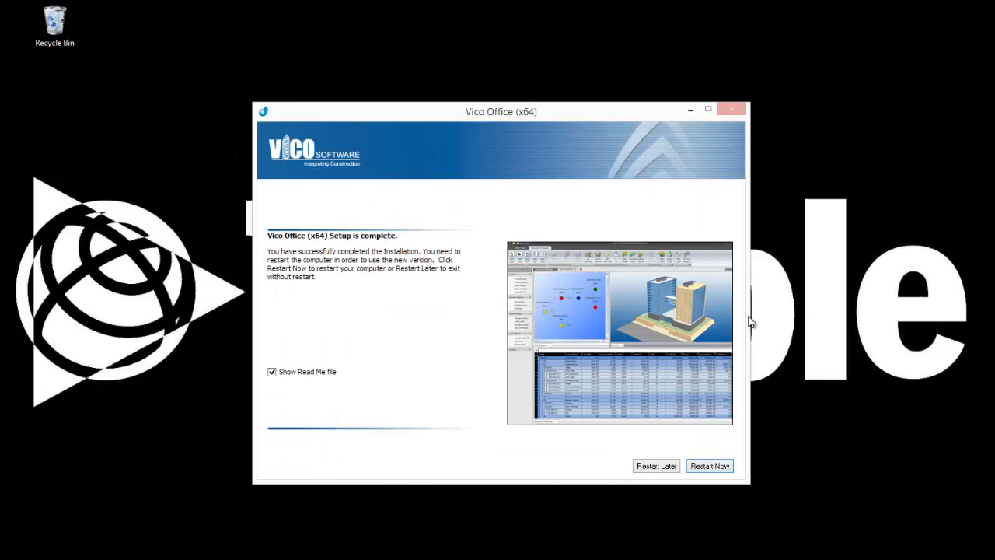
pyautogui.moveTo(715, 436)
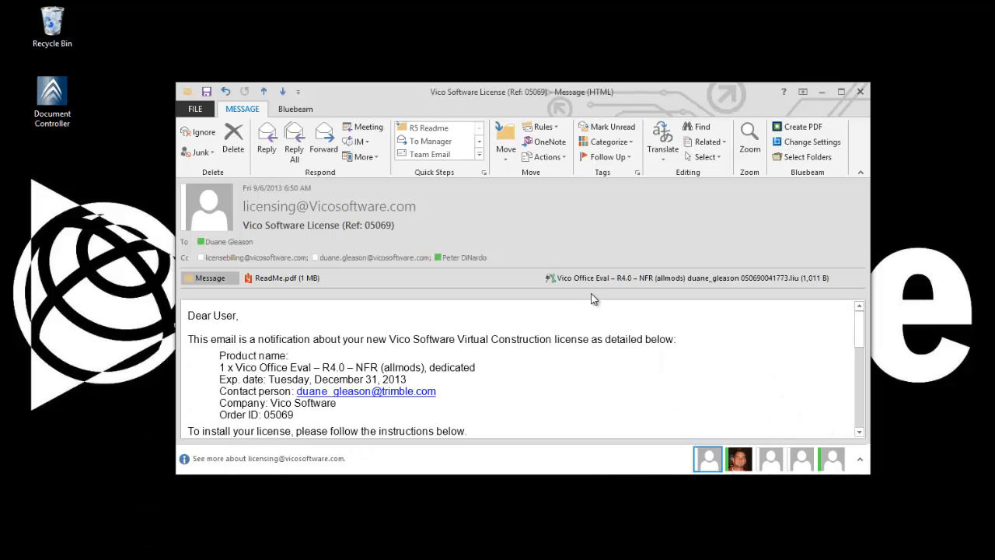
pyautogui.moveTo(607, 281)
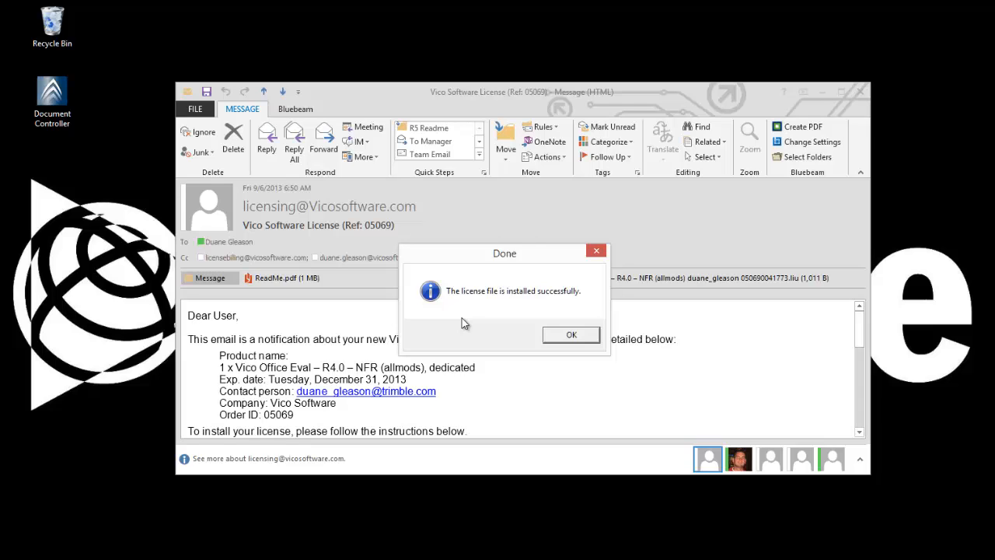
pyautogui.moveTo(571, 335)
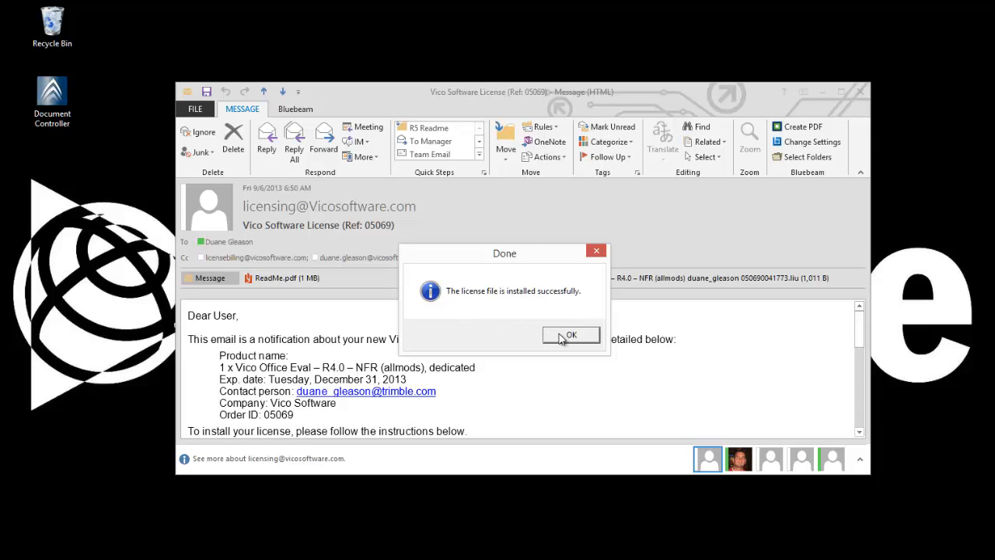
# Confirm the 'license file is installed successfully' message with OK
pyautogui.click(571, 334)
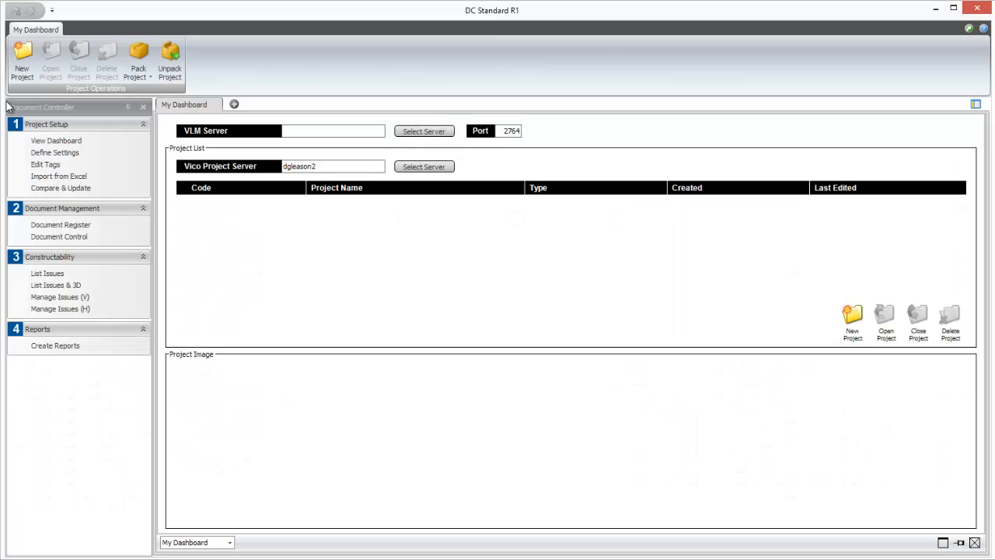
# Create a new project named DCS and open its empty Document Register
pyautogui.click(22, 61)
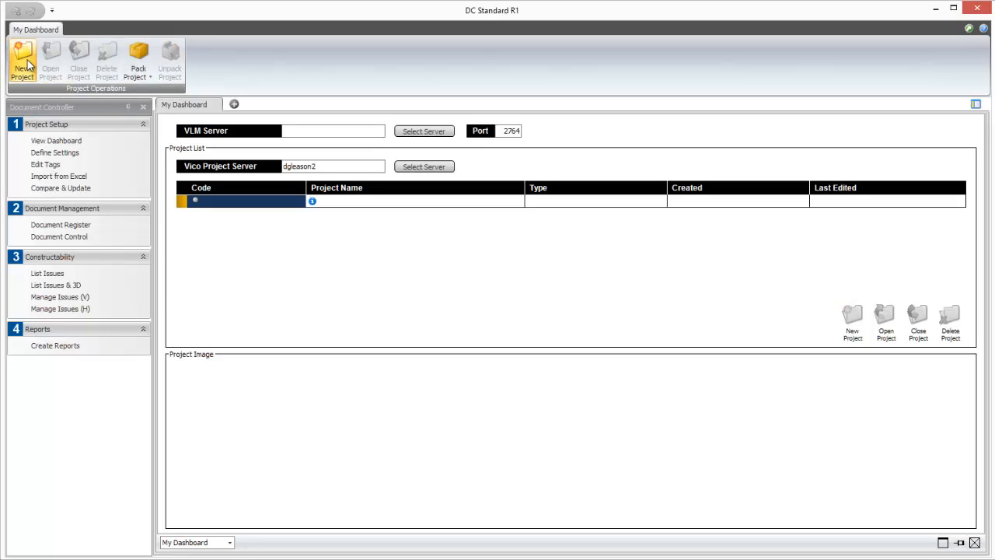
pyautogui.write('DCS - New Project')
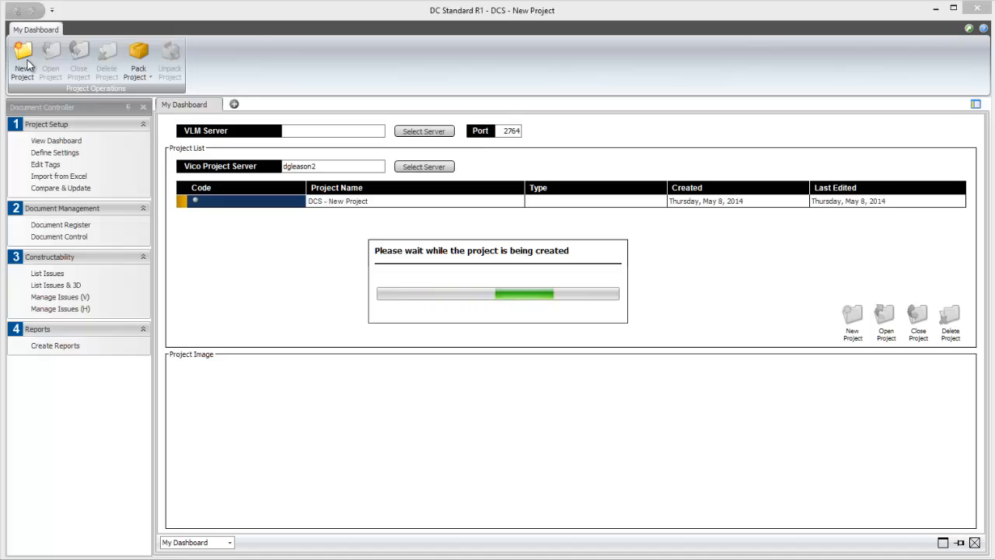
pyautogui.moveTo(31, 59)
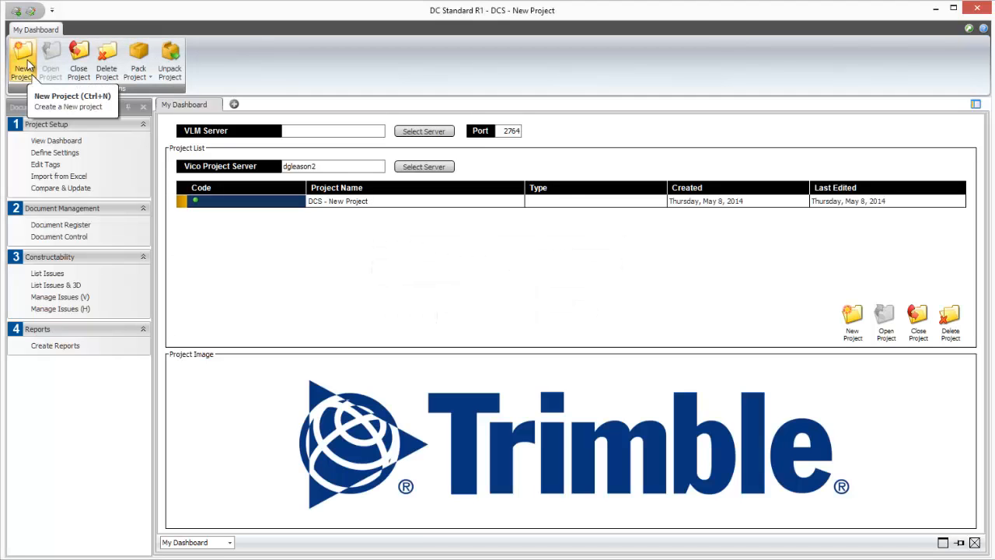
pyautogui.moveTo(50, 103)
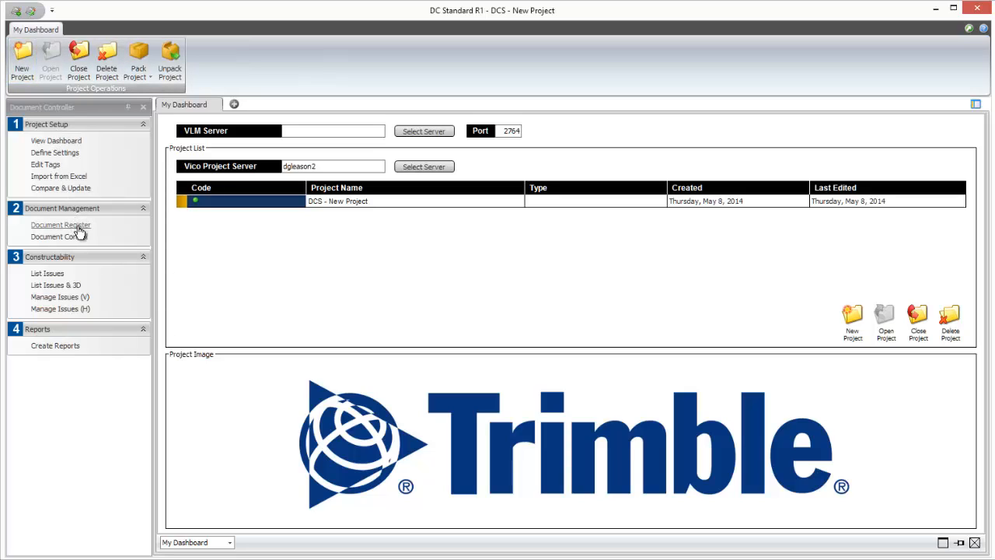
pyautogui.click(66, 227)
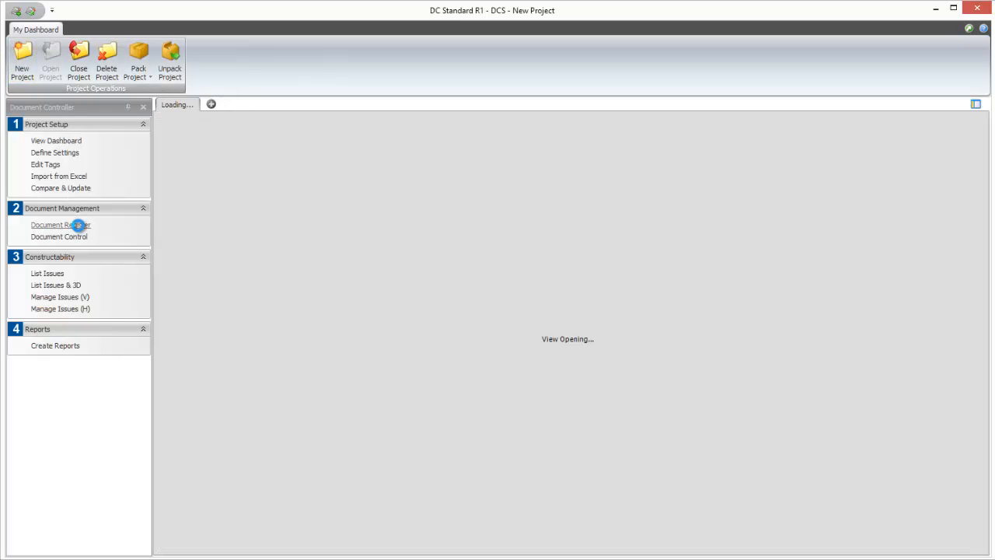
pyautogui.click(62, 226)
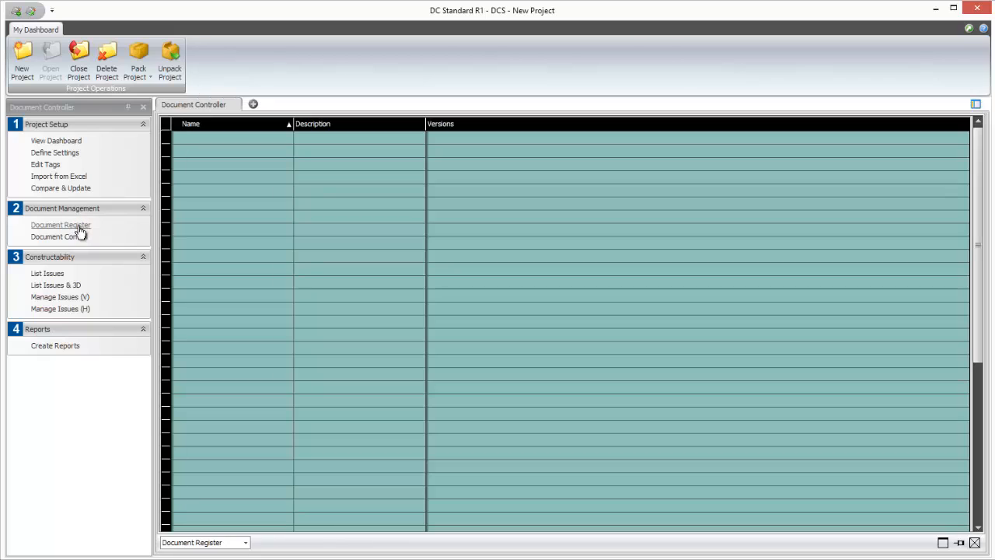
# Create a new folder named Drawings in the document register
pyautogui.click(61, 224)
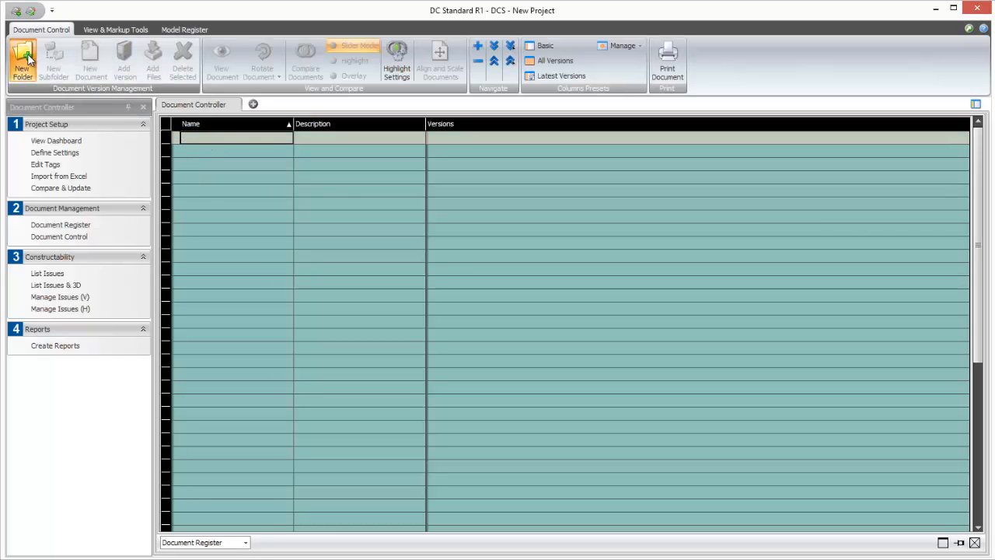
pyautogui.click(21, 56)
pyautogui.write('Drawings')
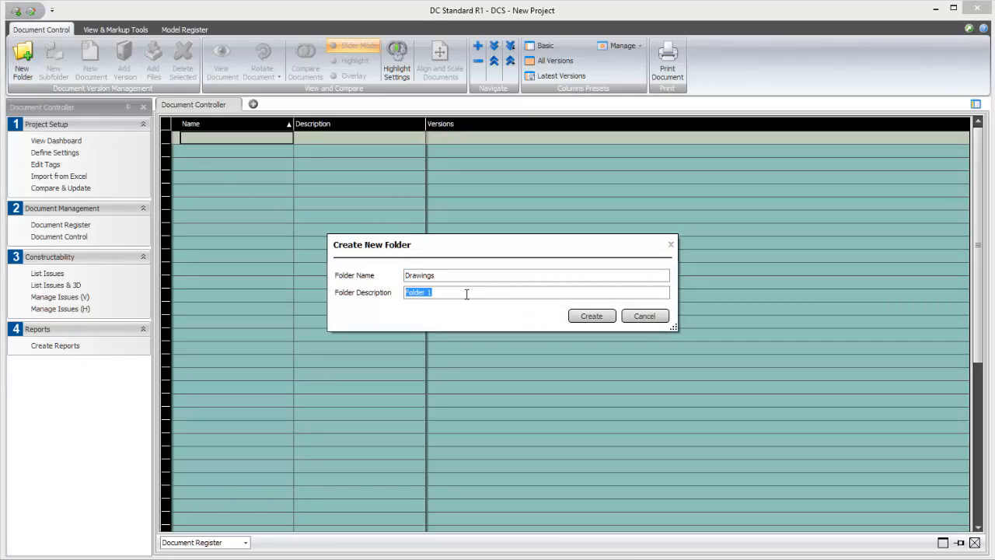
pyautogui.click(592, 316)
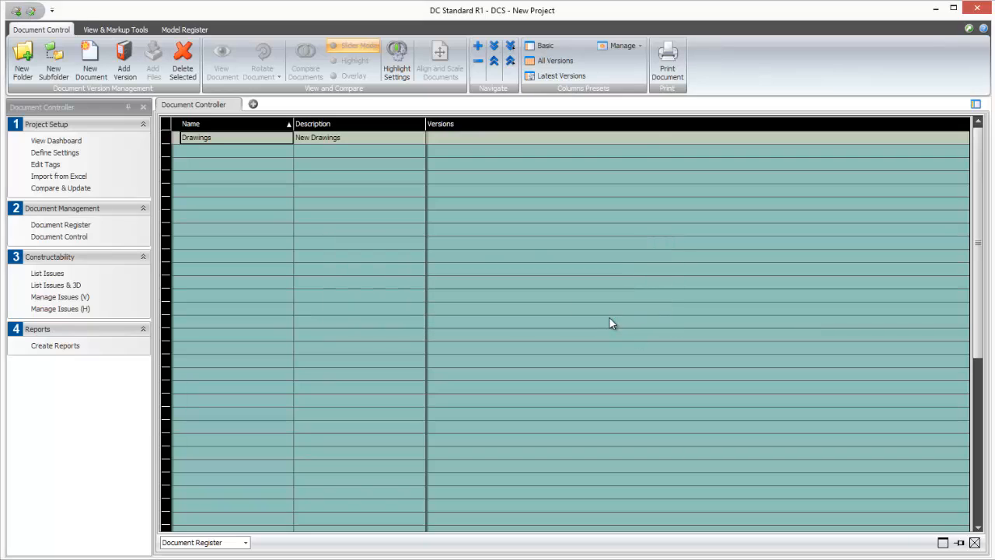
# Add Drawing1.pdf from the DCS folder as version V1
pyautogui.click(120, 58)
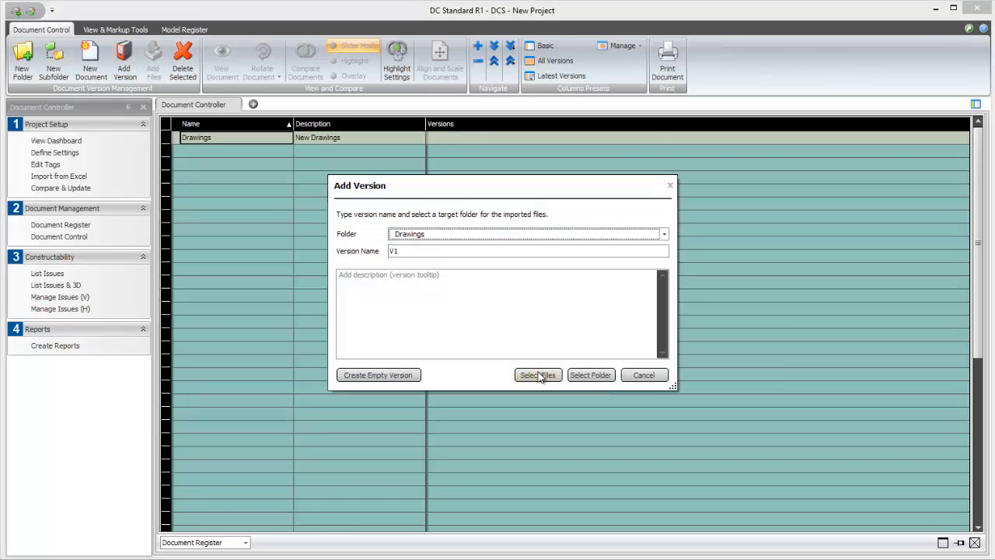
pyautogui.click(538, 374)
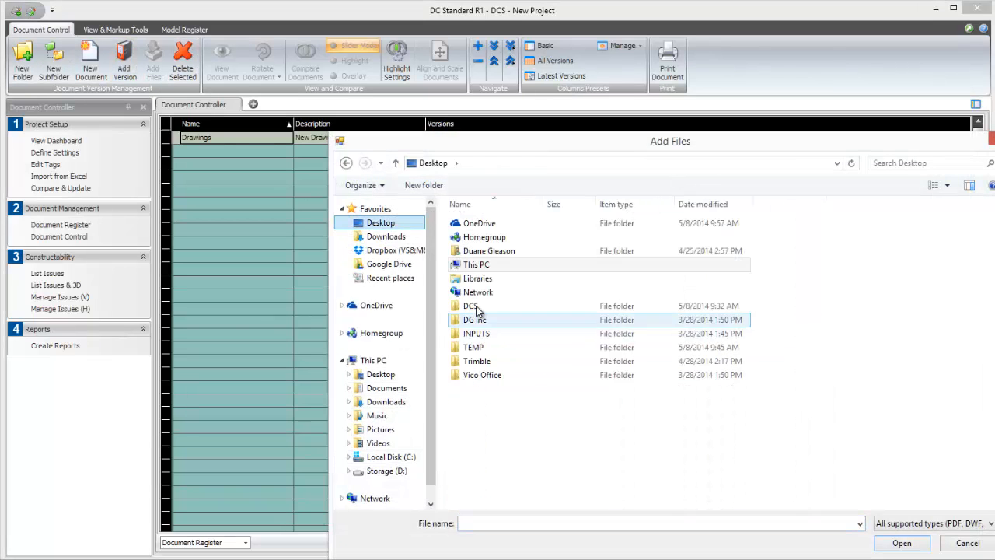
pyautogui.doubleClick(467, 305)
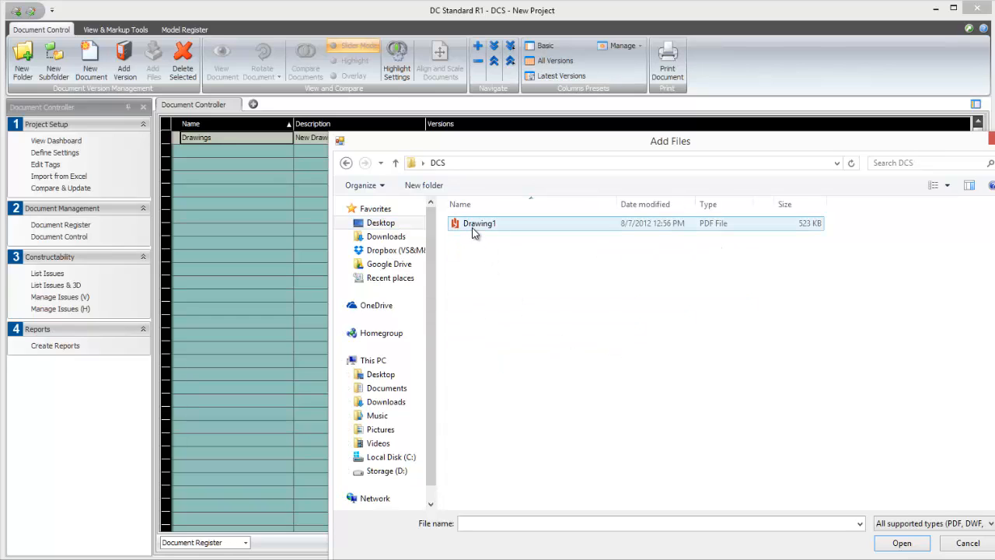
pyautogui.click(908, 542)
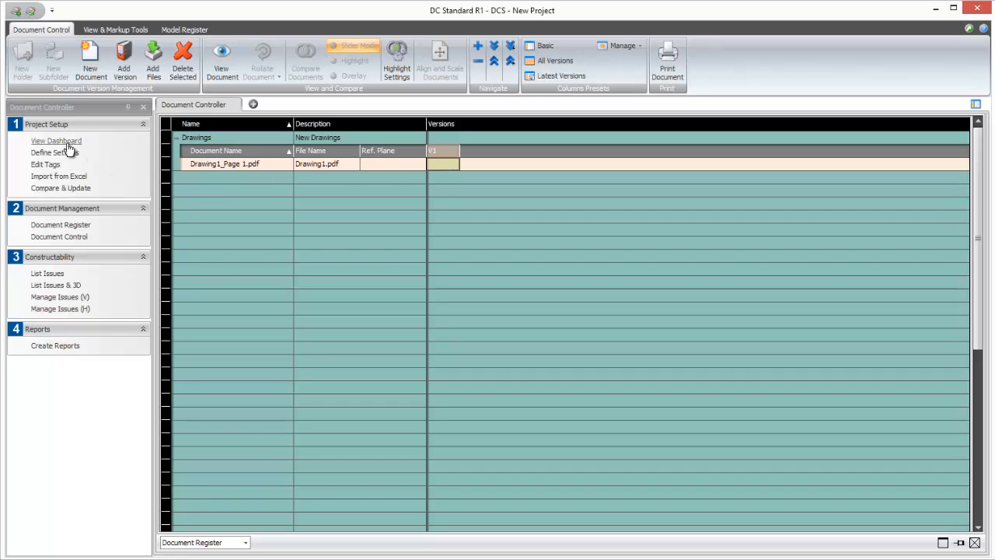
# From the dashboard, unpack Tower Project.vico from the DCS folder and open it
pyautogui.click(56, 140)
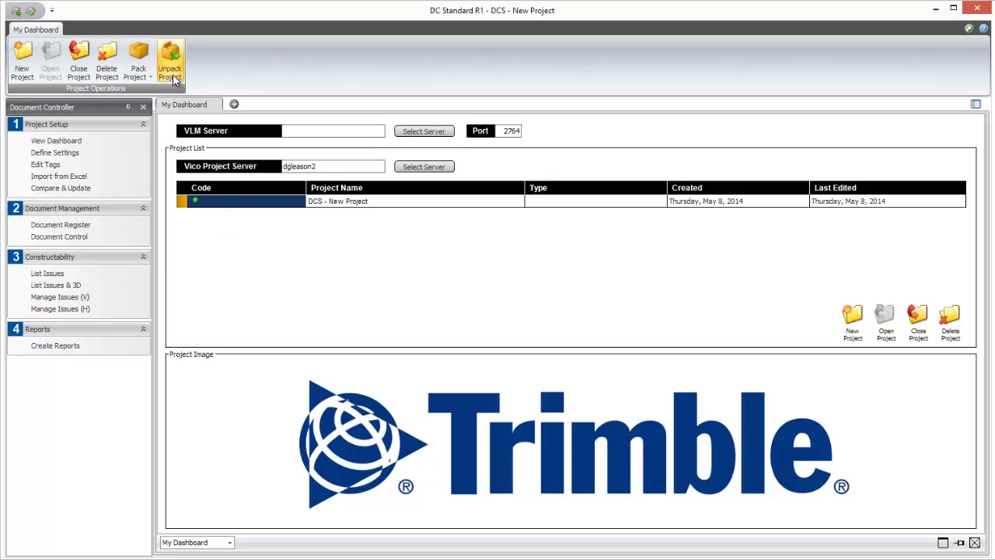
pyautogui.click(172, 54)
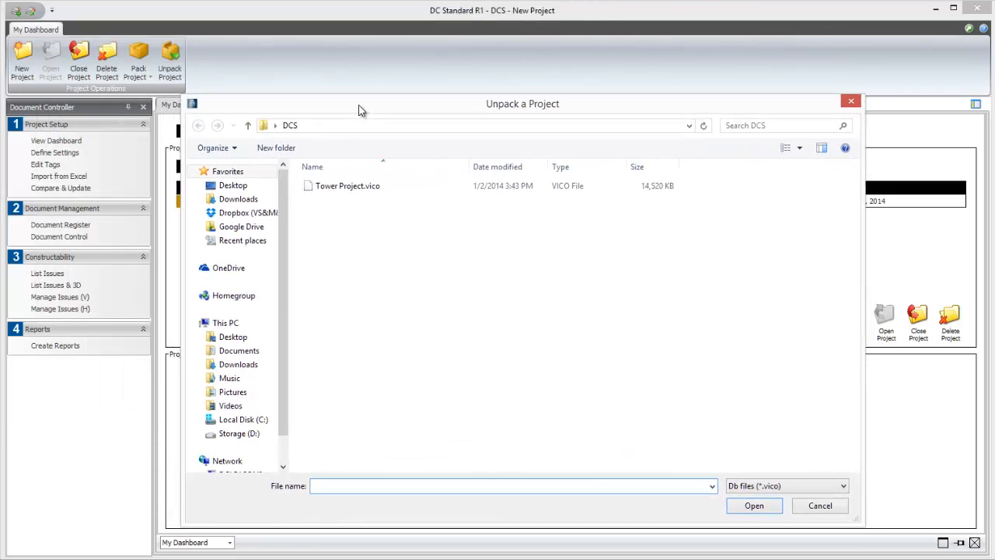
pyautogui.click(347, 185)
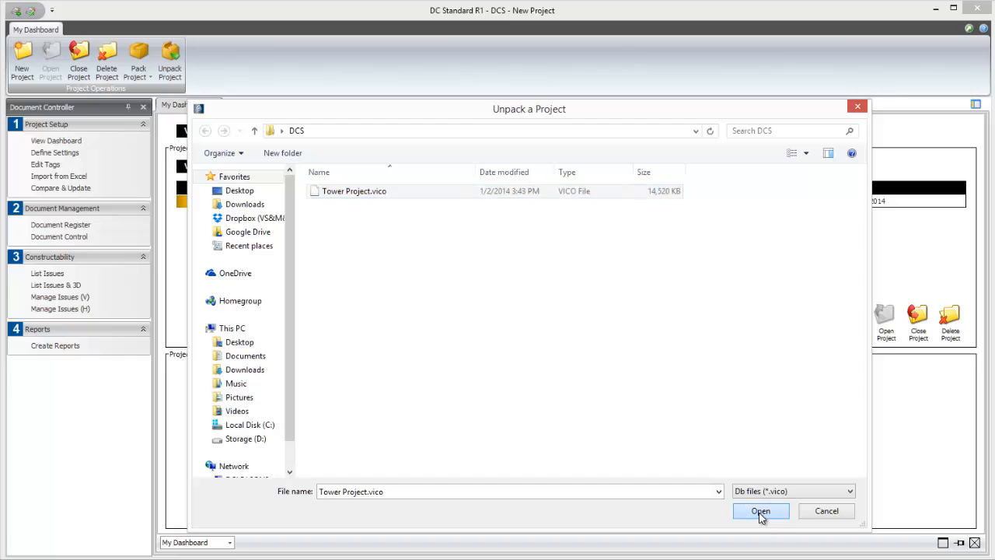
pyautogui.click(759, 511)
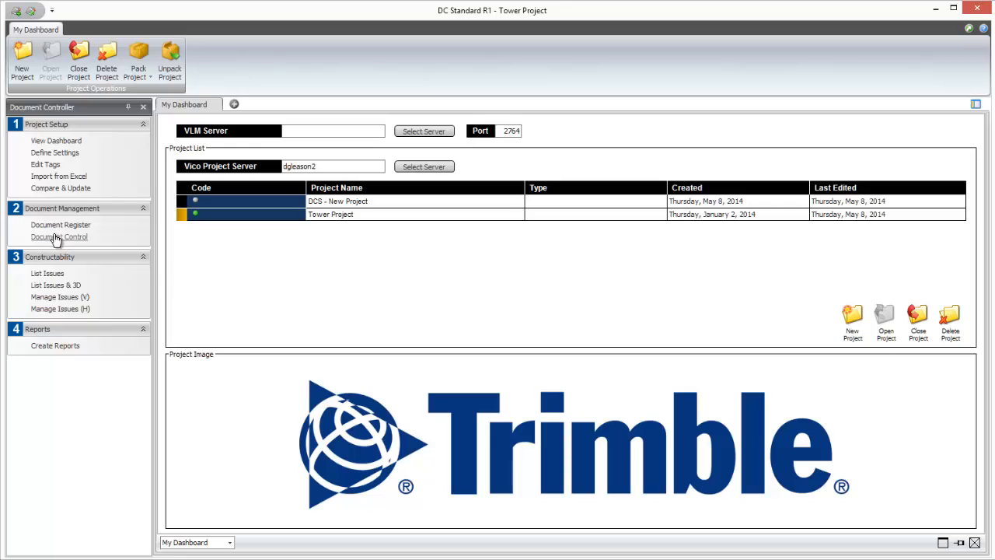
# View Tower Project's Document Control, List Issues & 3D and Document Register, then close the project
pyautogui.click(57, 236)
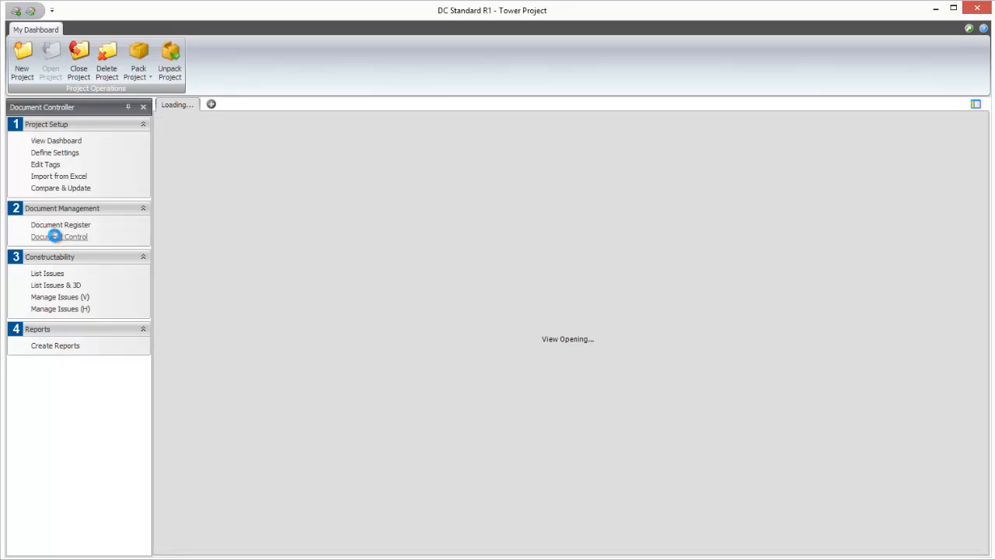
pyautogui.click(58, 236)
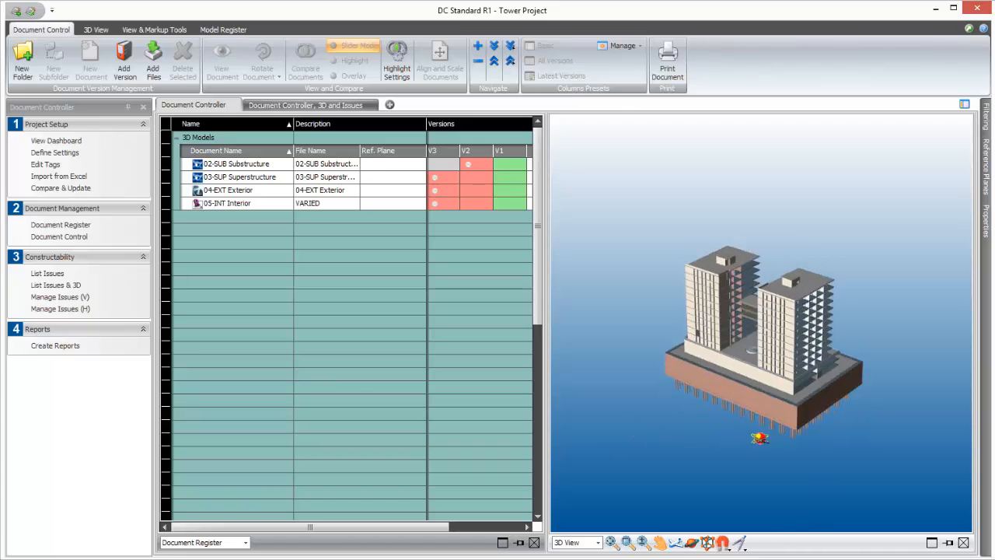
pyautogui.click(45, 273)
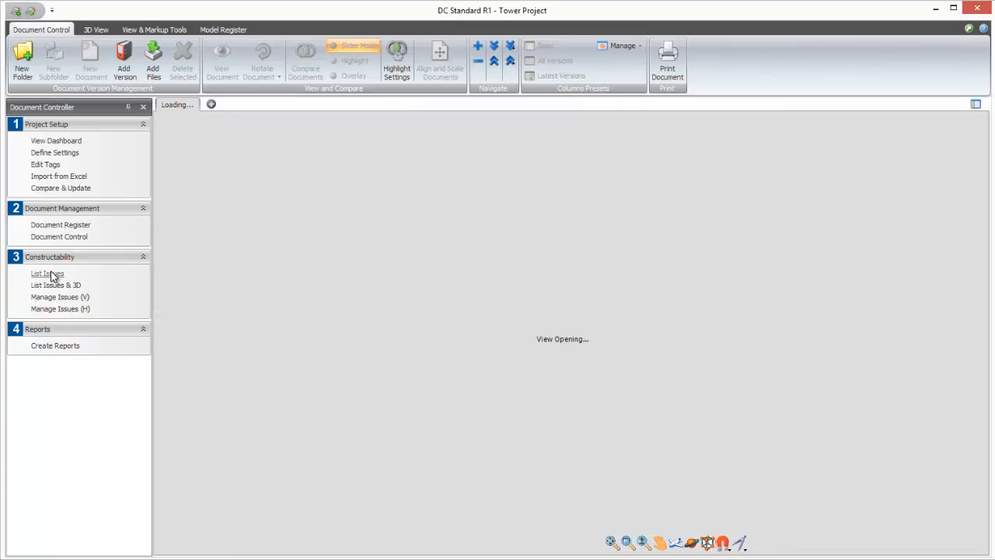
pyautogui.click(58, 285)
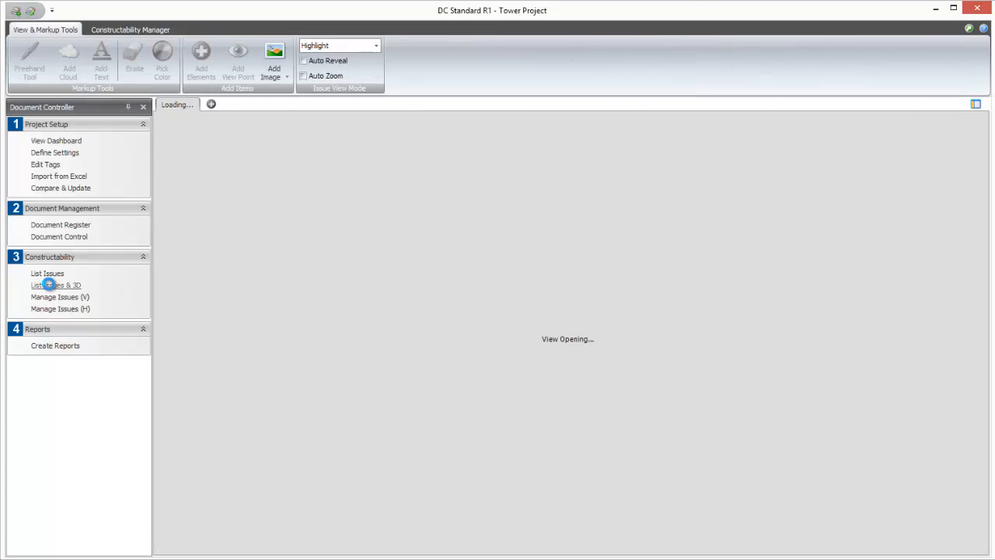
pyautogui.click(56, 283)
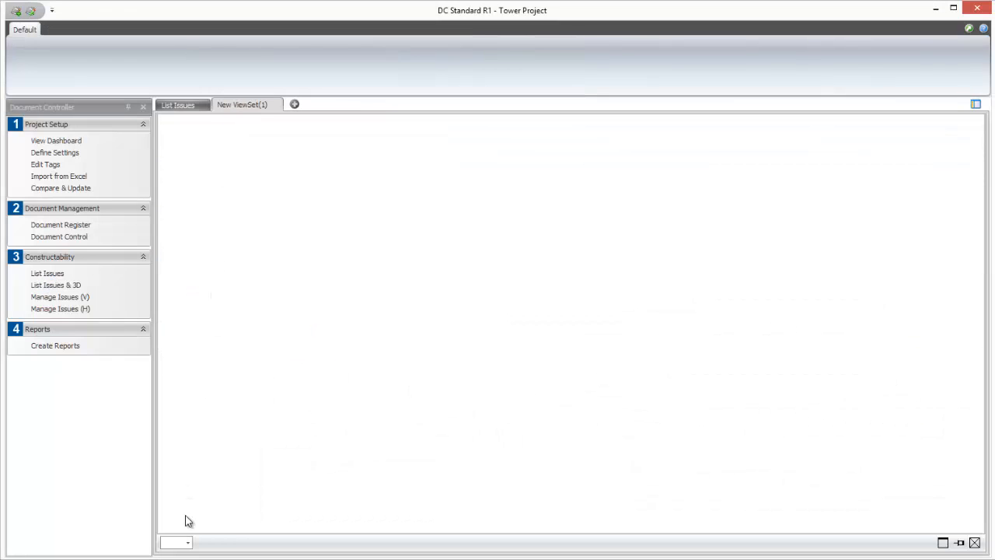
pyautogui.click(59, 237)
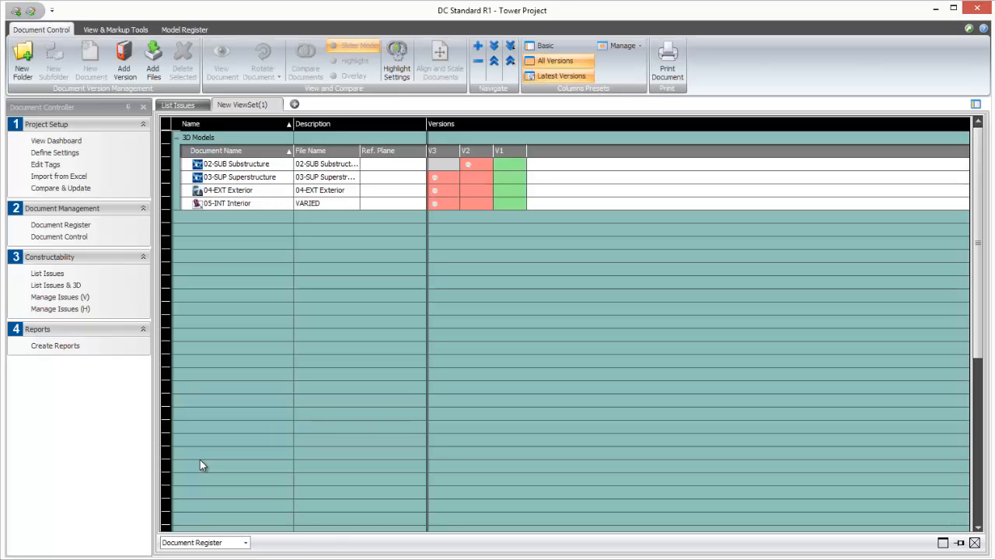
pyautogui.moveTo(76, 153)
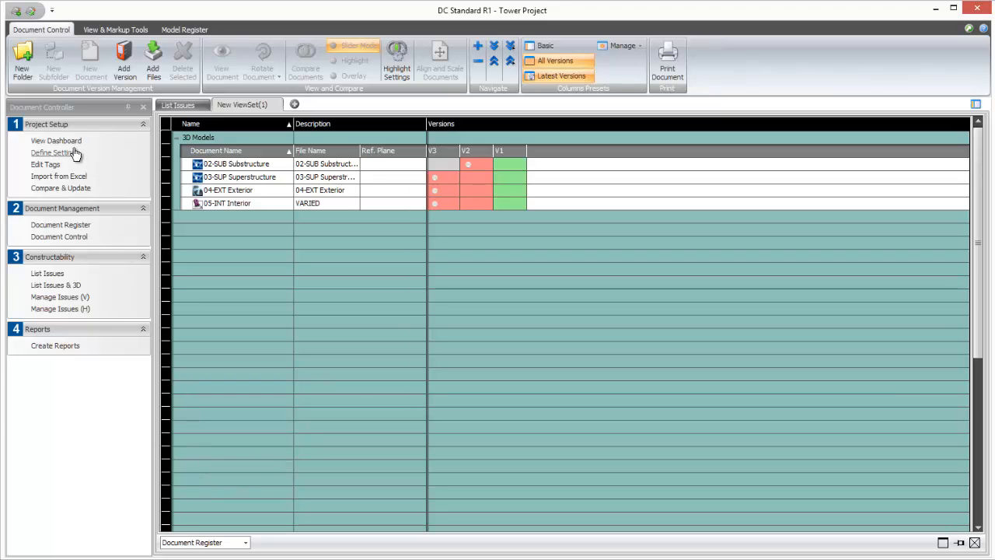
pyautogui.click(55, 141)
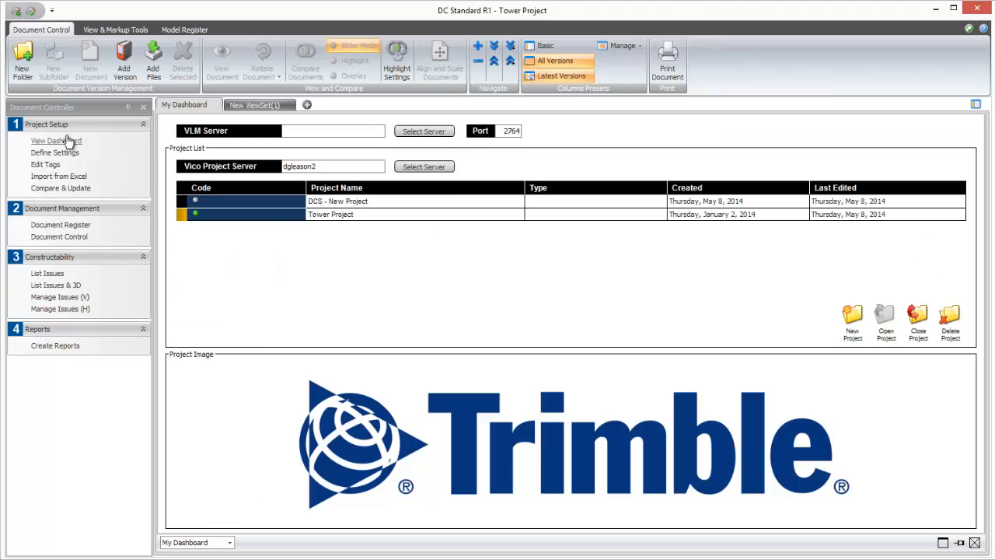
pyautogui.click(185, 104)
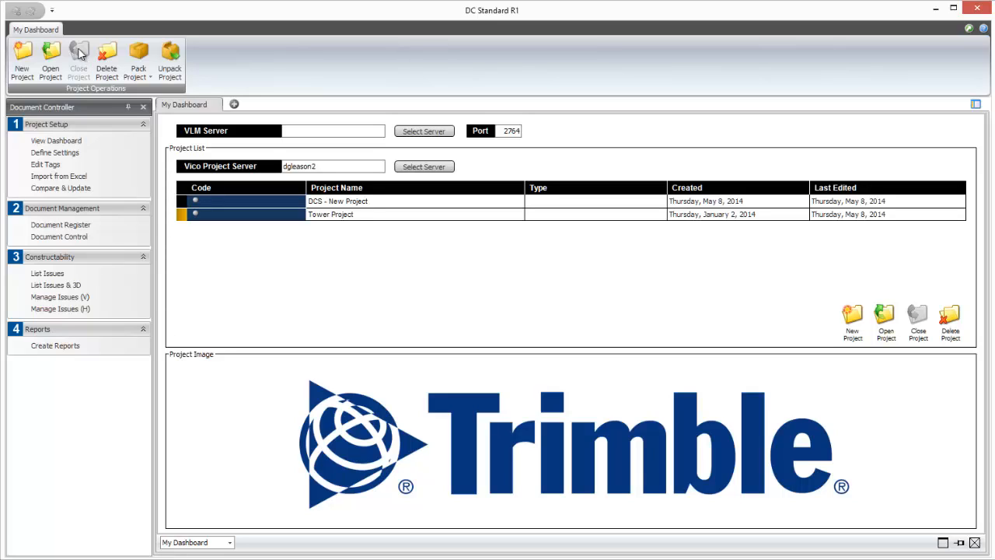
pyautogui.moveTo(938, 29)
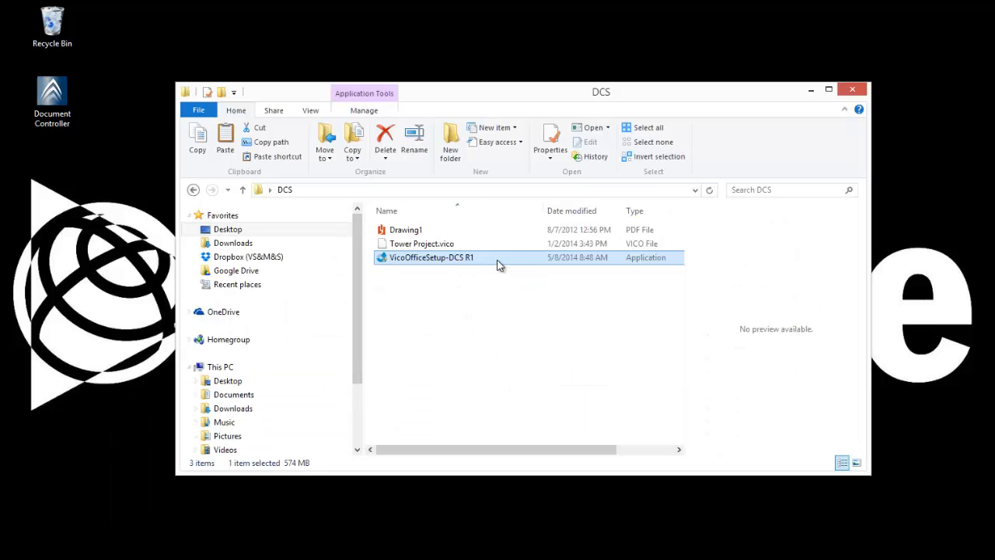
pyautogui.moveTo(503, 262)
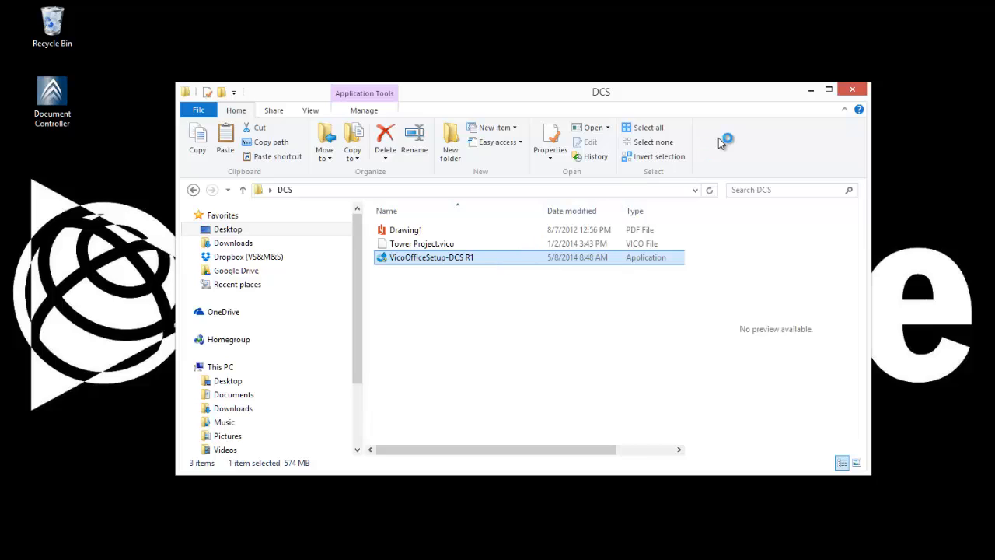
# Run VicoOfficeSetup-DCS R1 from the DCS folder
pyautogui.doubleClick(431, 257)
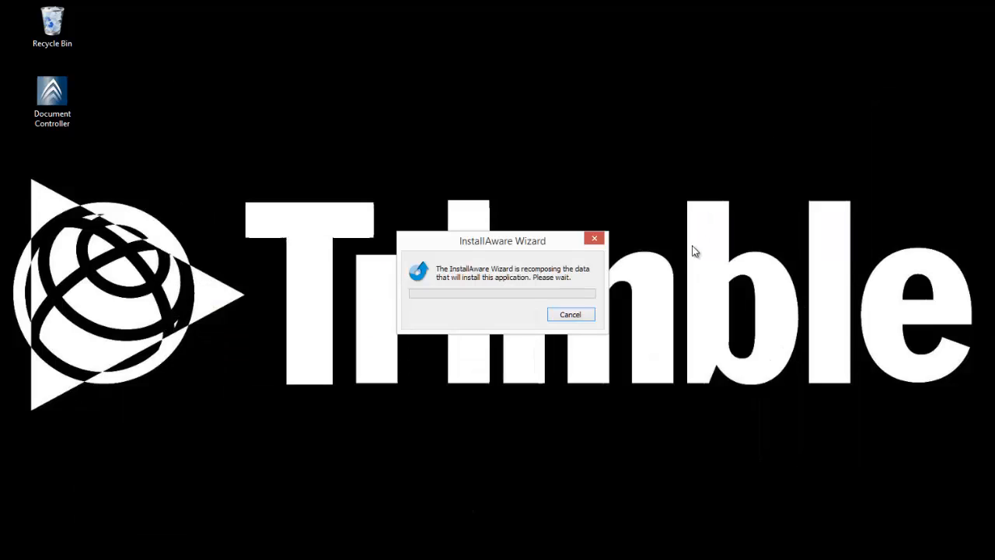
pyautogui.moveTo(659, 312)
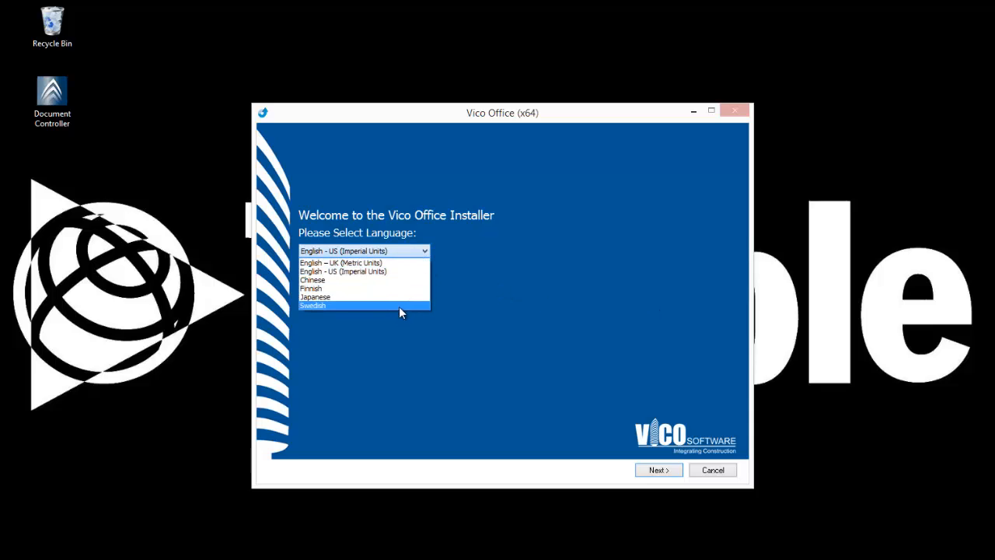
pyautogui.moveTo(416, 271)
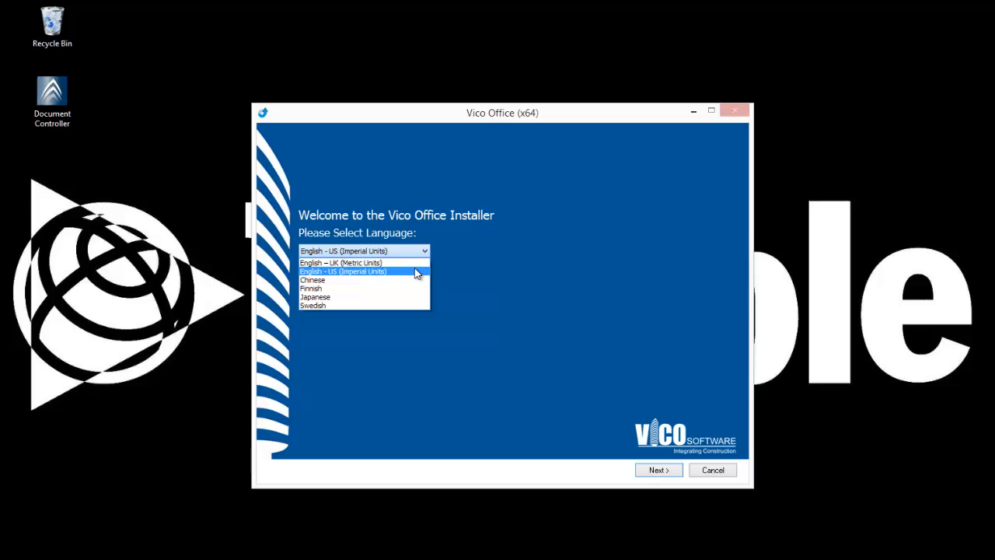
# Choose English - US (Imperial Units) and Repair / Reinstall, then start updating
pyautogui.click(362, 271)
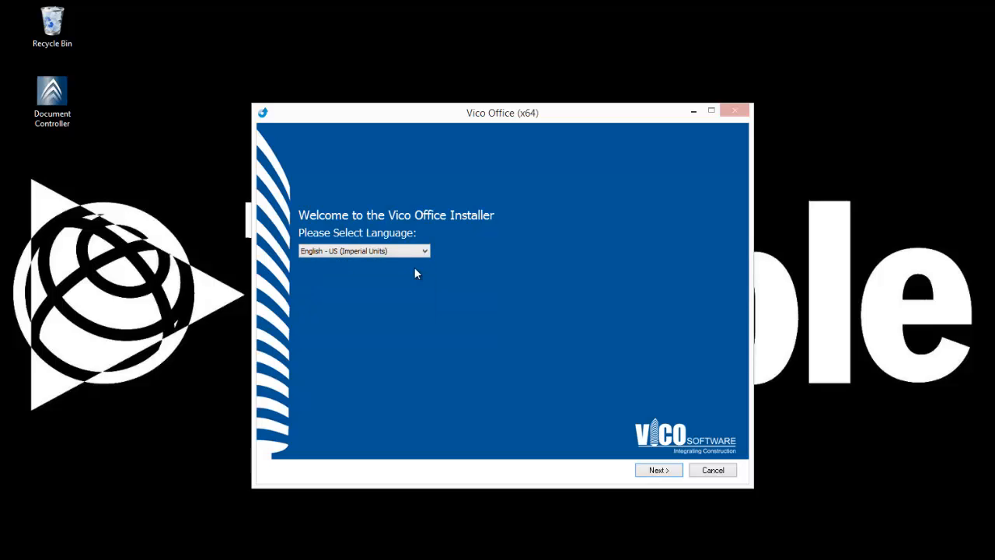
pyautogui.click(657, 469)
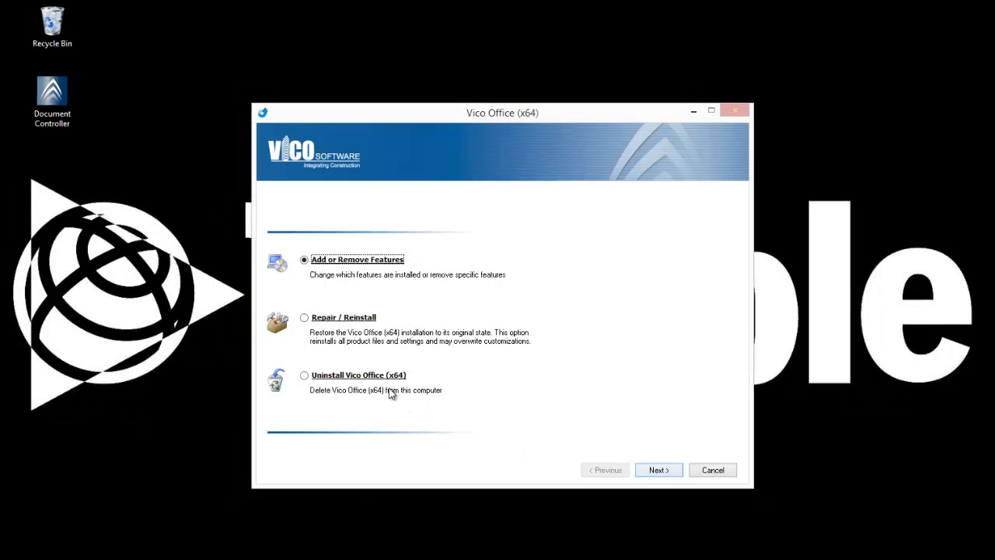
pyautogui.click(304, 317)
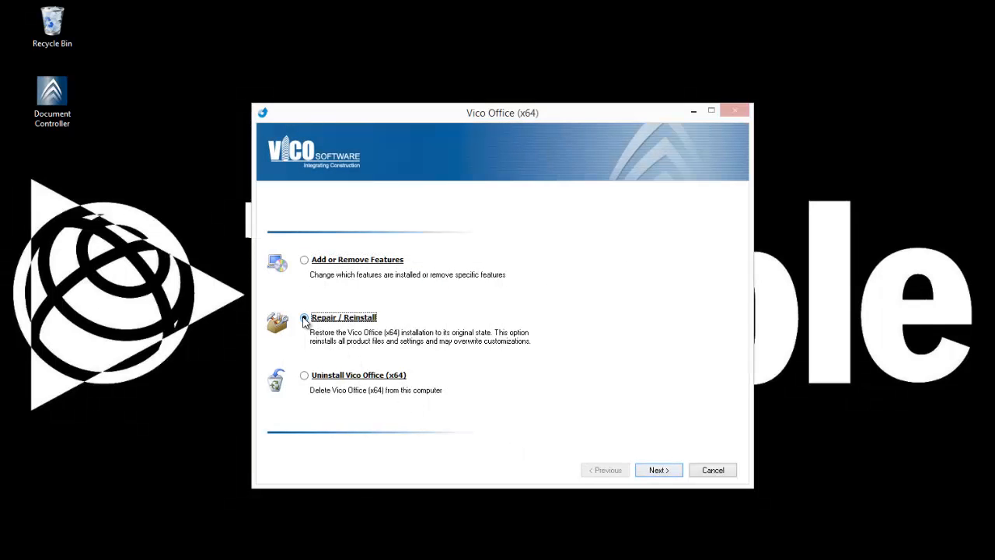
pyautogui.click(304, 317)
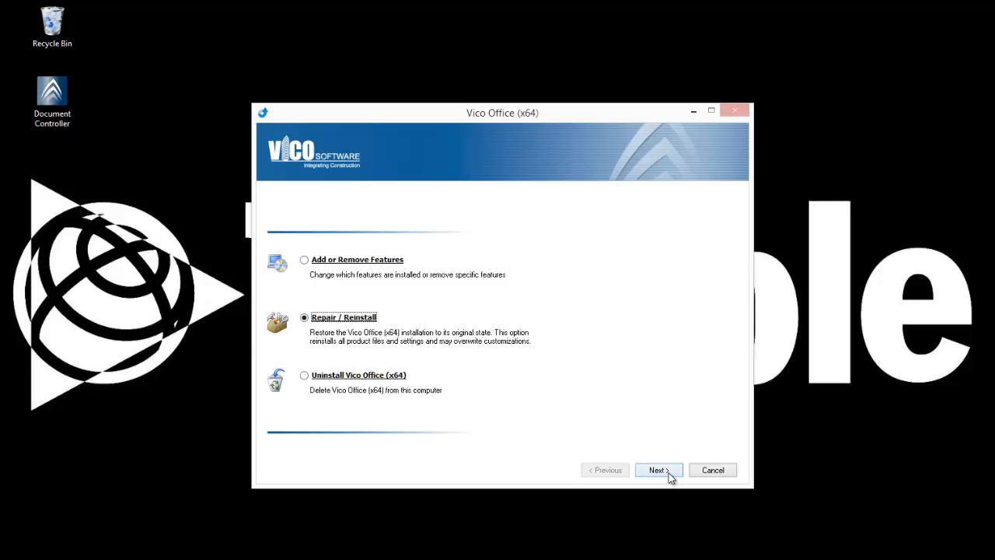
pyautogui.click(658, 470)
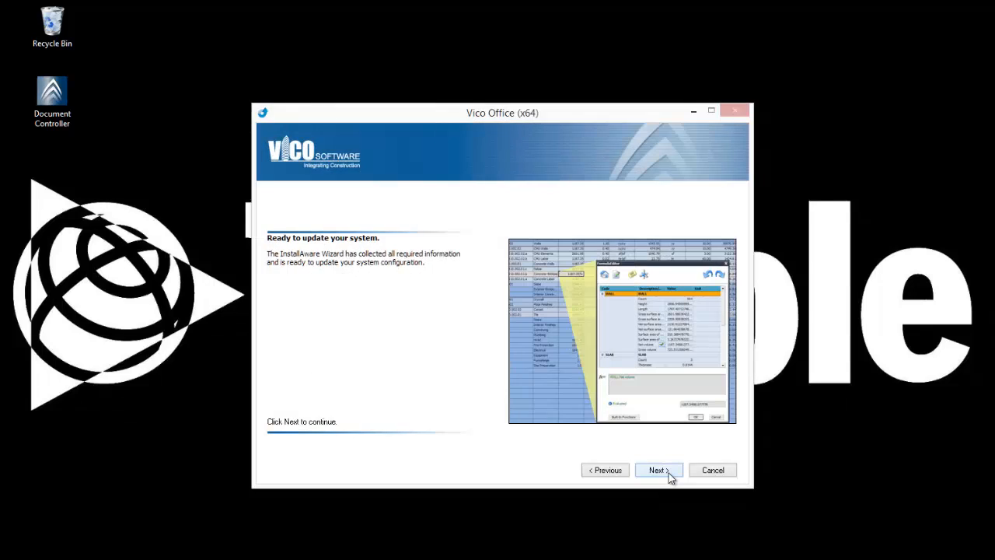
pyautogui.click(656, 469)
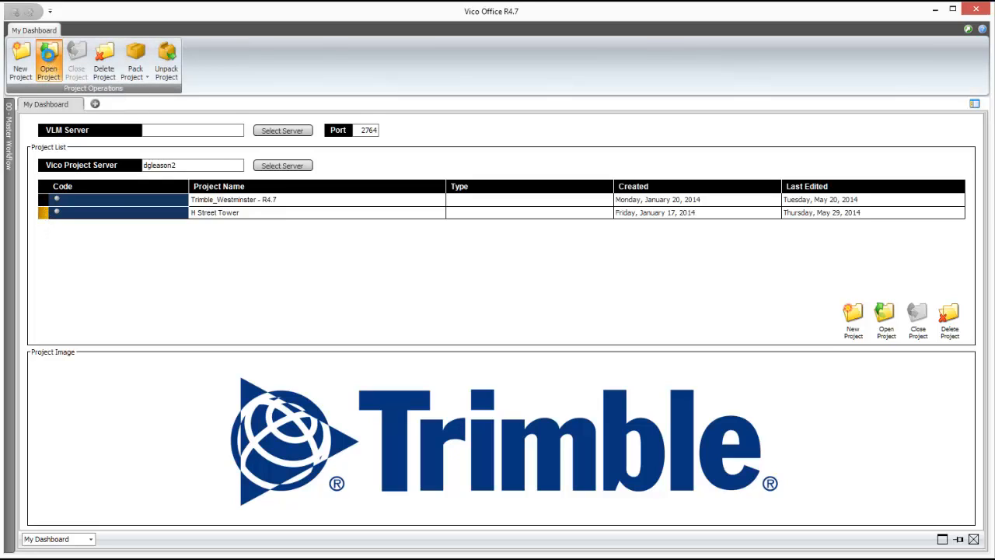
# Open H Street Tower from the Project List and show its available views
pyautogui.doubleClick(214, 214)
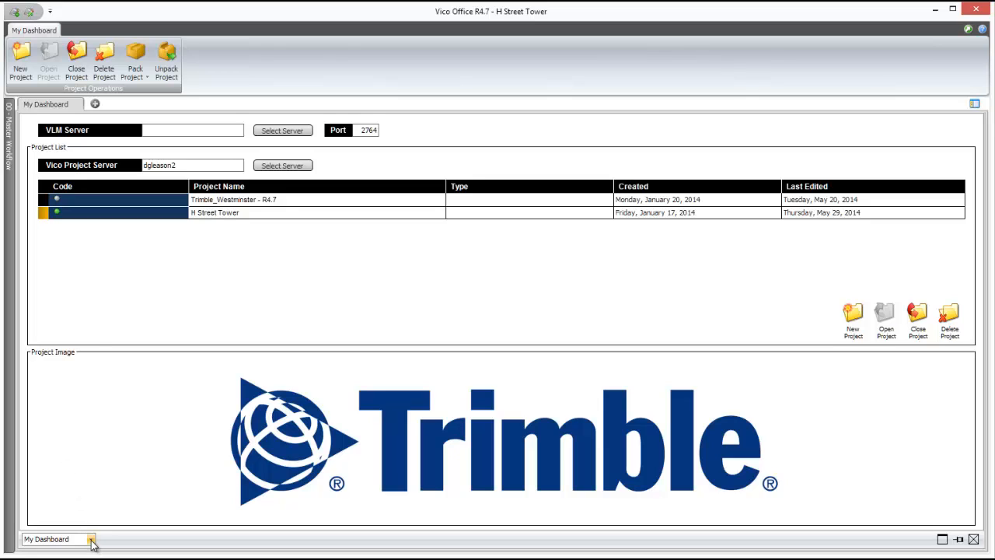
pyautogui.click(92, 539)
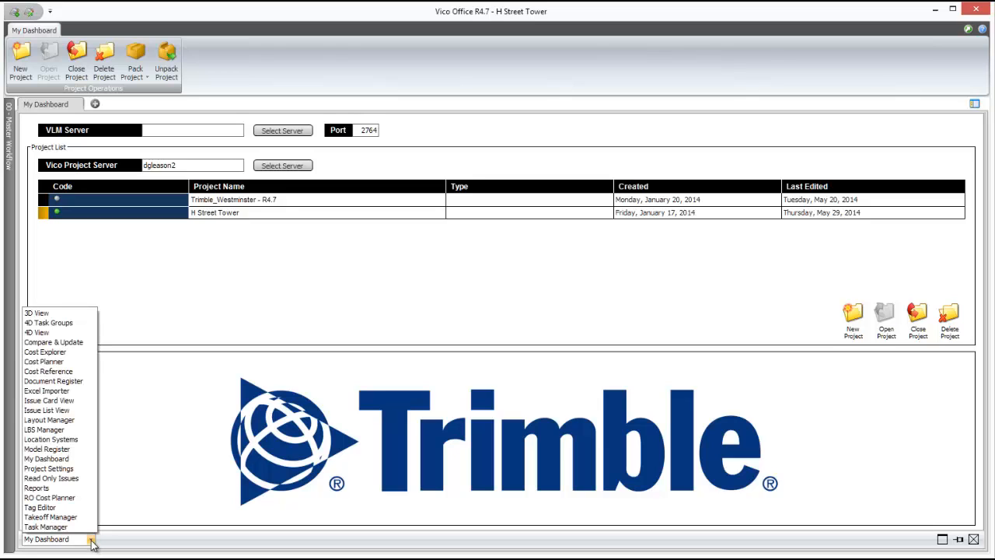